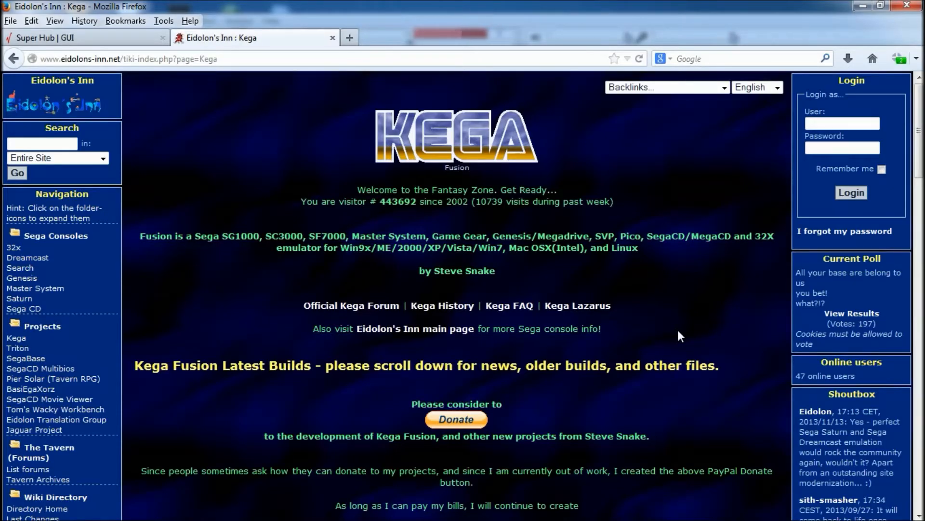
mouse_move(732, 308)
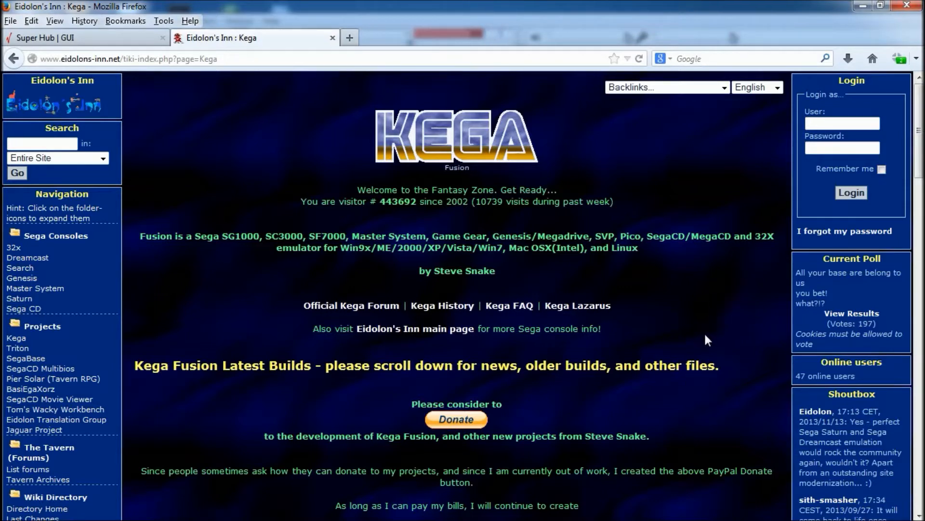
mouse_move(692, 269)
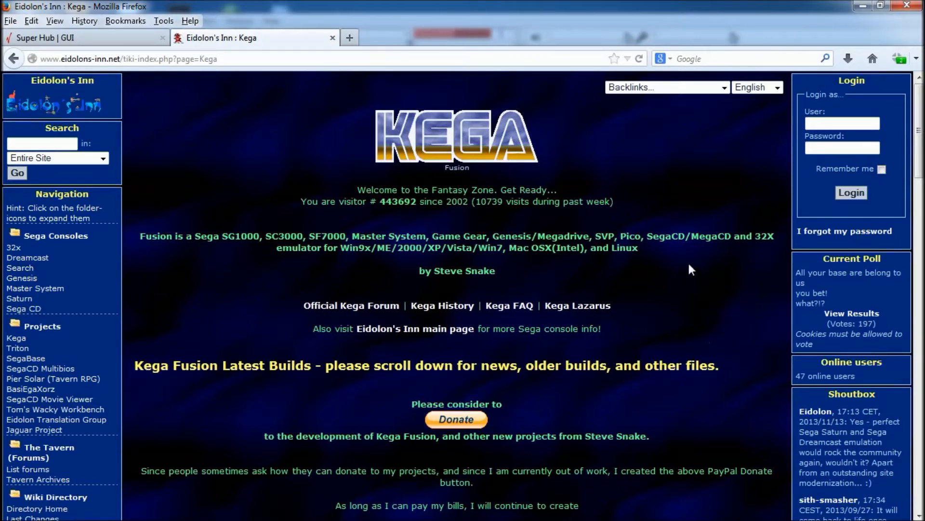
mouse_move(646, 293)
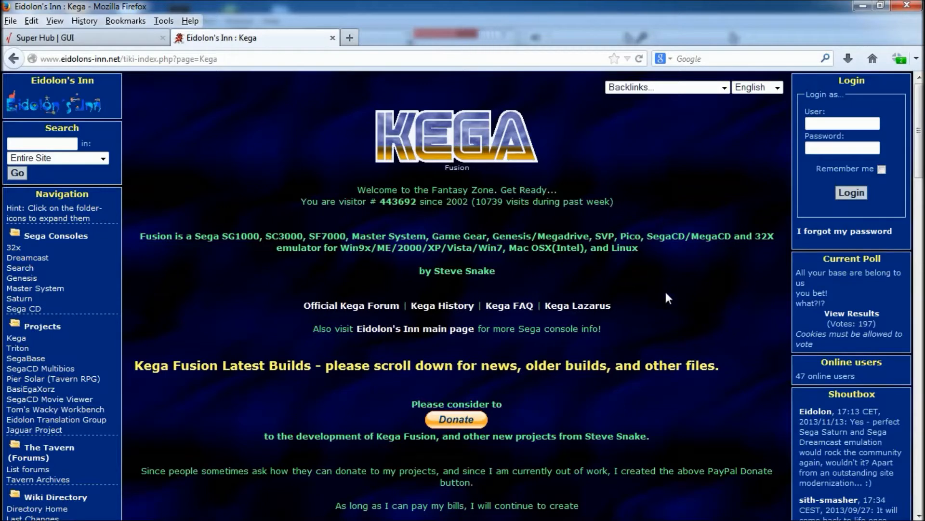
mouse_move(668, 262)
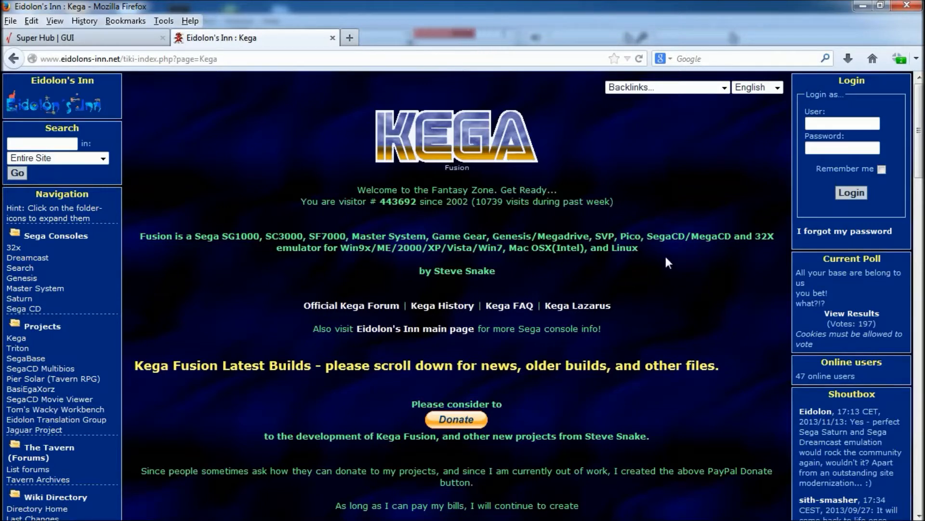
mouse_move(648, 274)
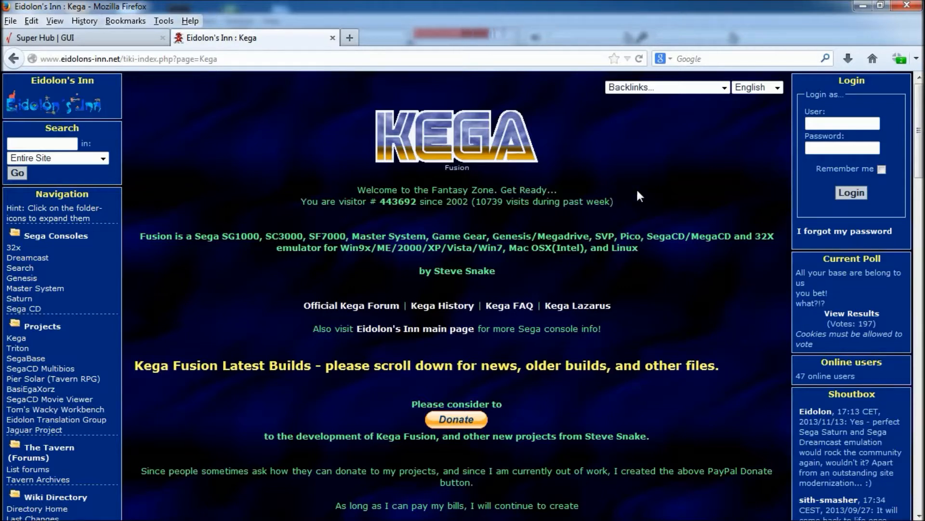
mouse_move(671, 256)
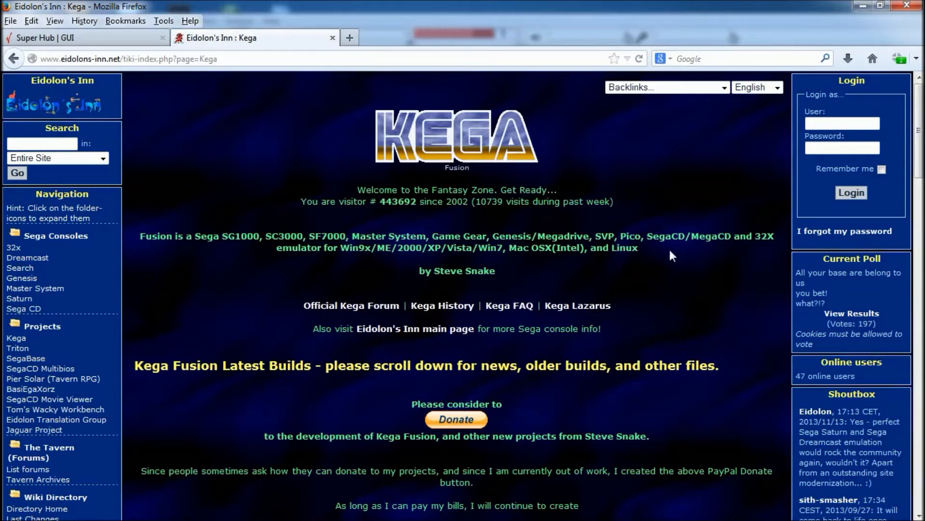
mouse_move(653, 283)
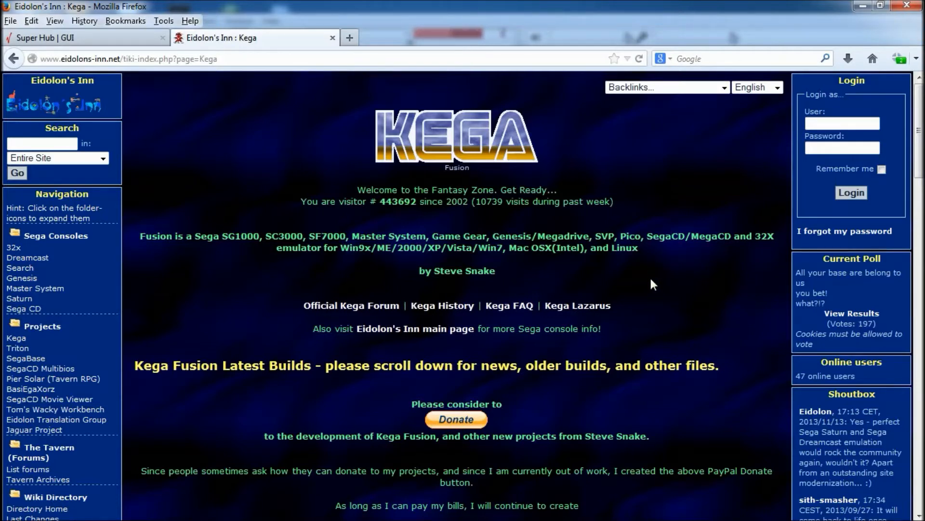
mouse_move(598, 223)
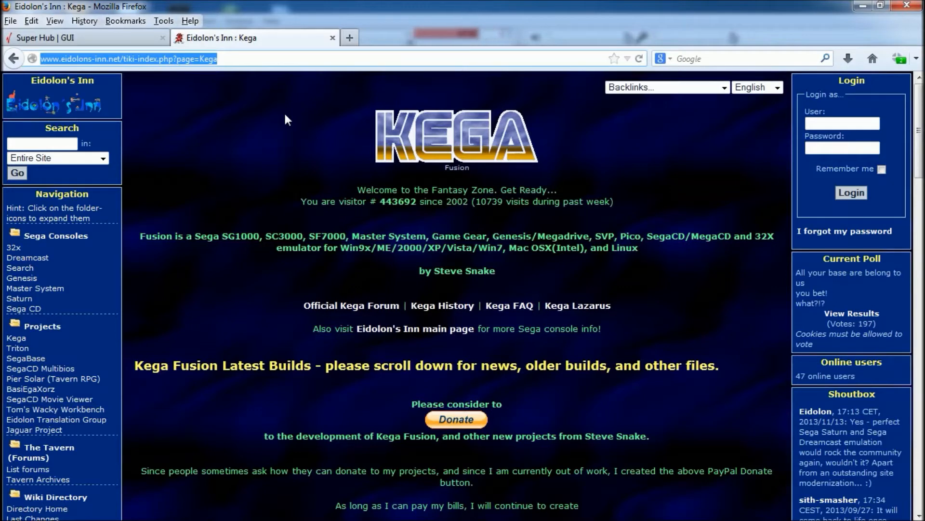
mouse_move(610, 152)
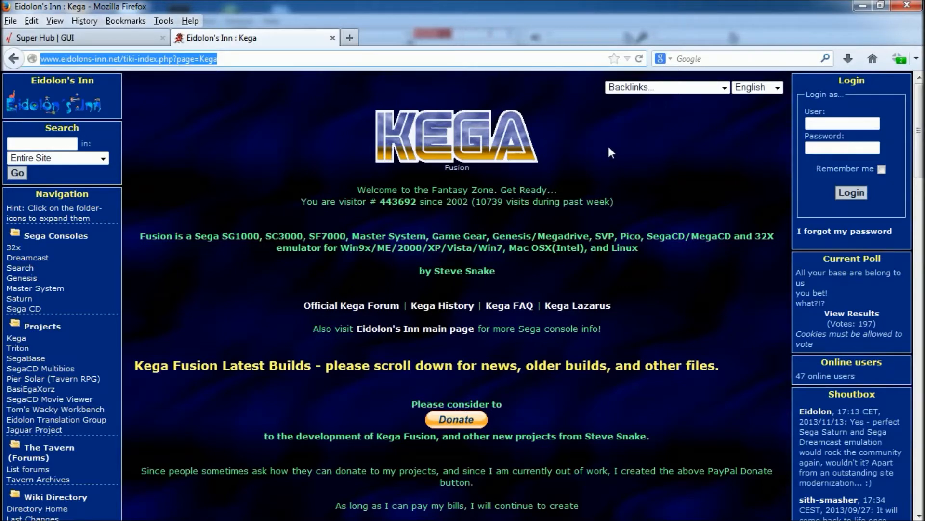
mouse_move(614, 177)
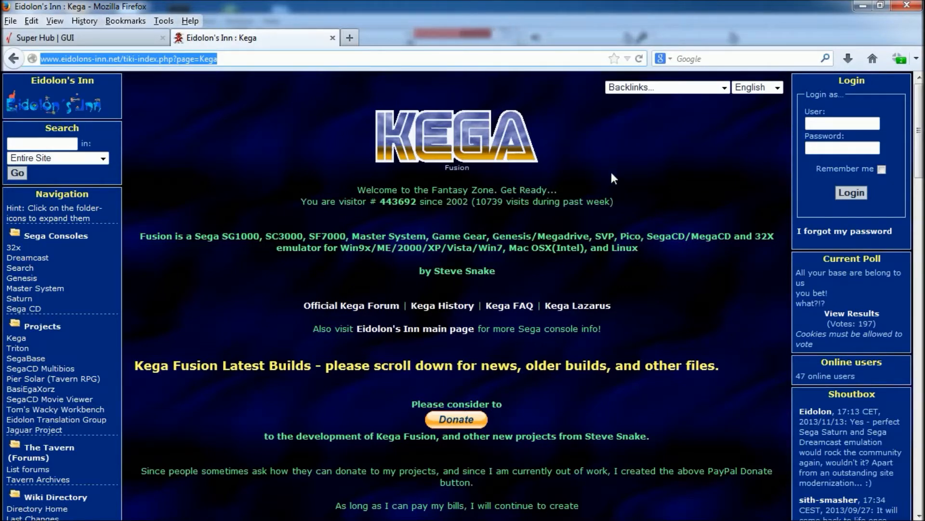
Download the Windows Kega Fusion 3.64 build (Fusion364.zip) from the Kega page
scroll(down, 3)
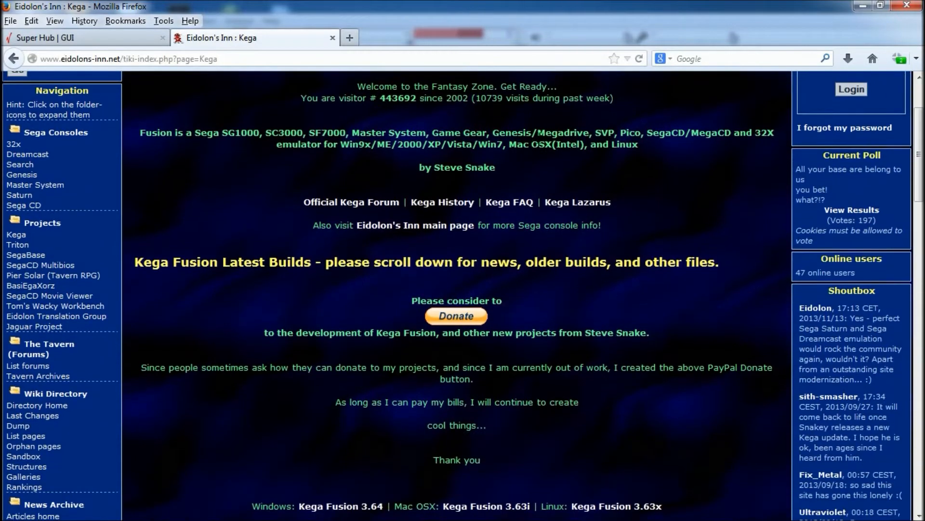
scroll(down, 3)
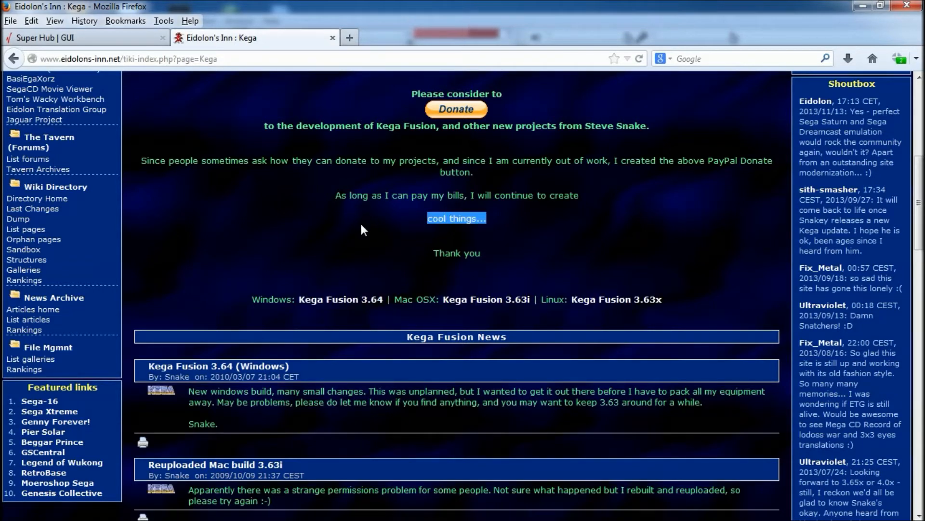
click(340, 299)
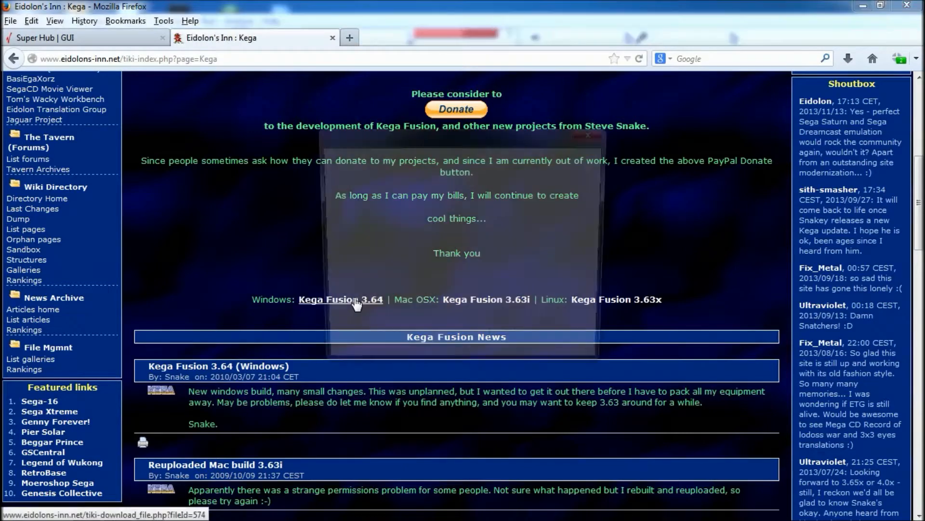
click(342, 299)
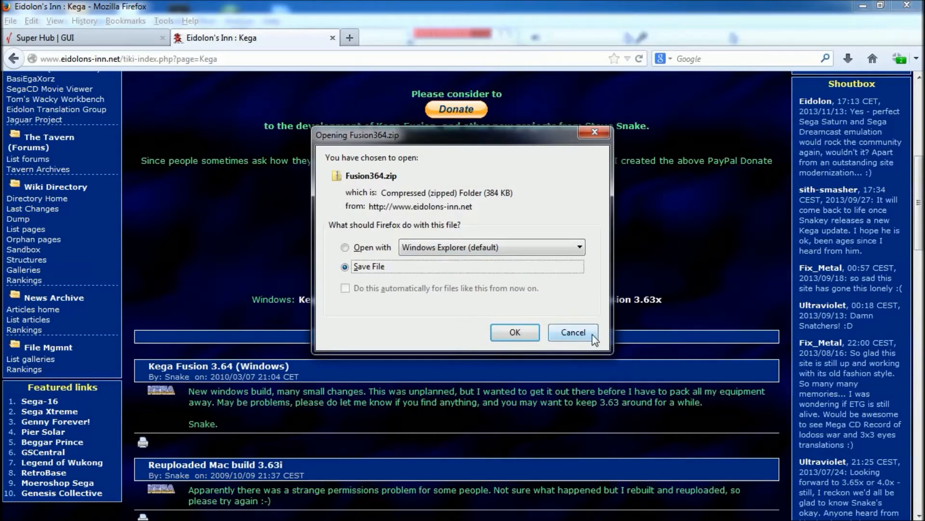
click(573, 332)
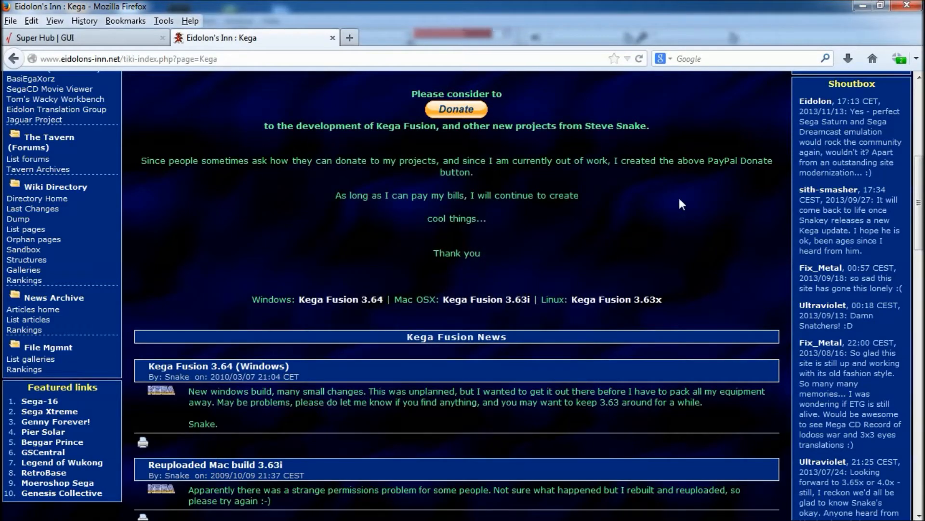
scroll(up, 3)
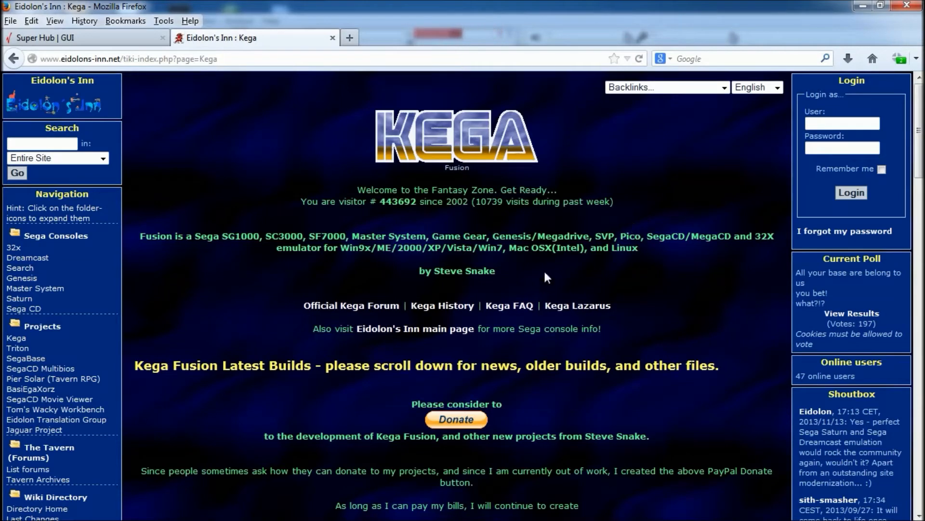
mouse_move(249, 387)
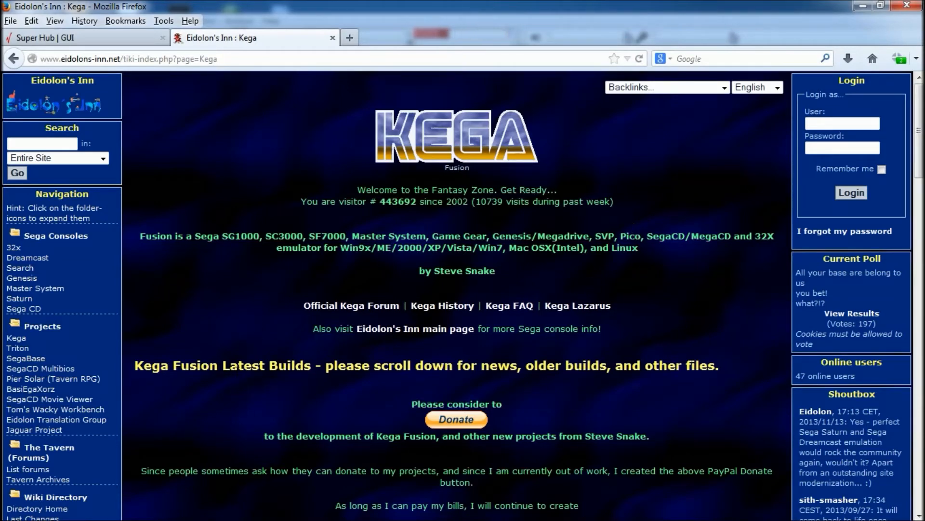
Search the Start menu for cmd to launch Command Prompt
click(14, 505)
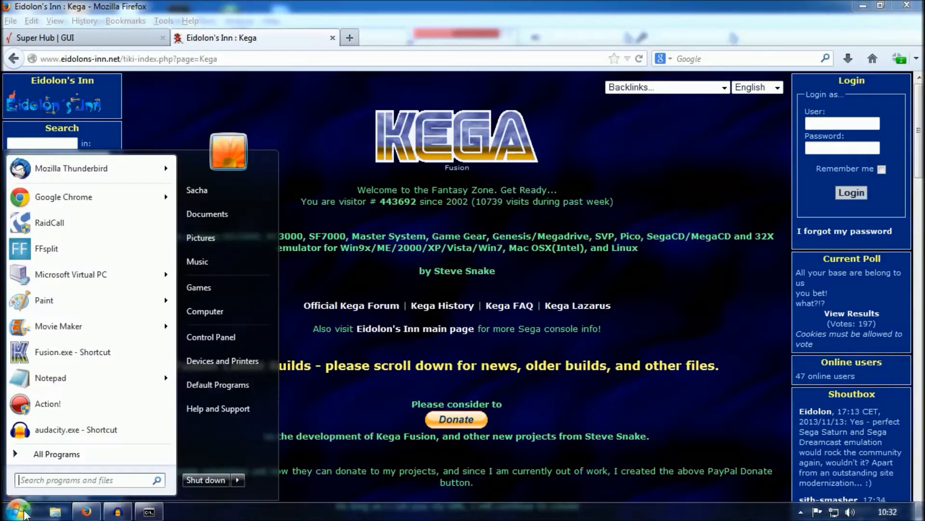
click(78, 480)
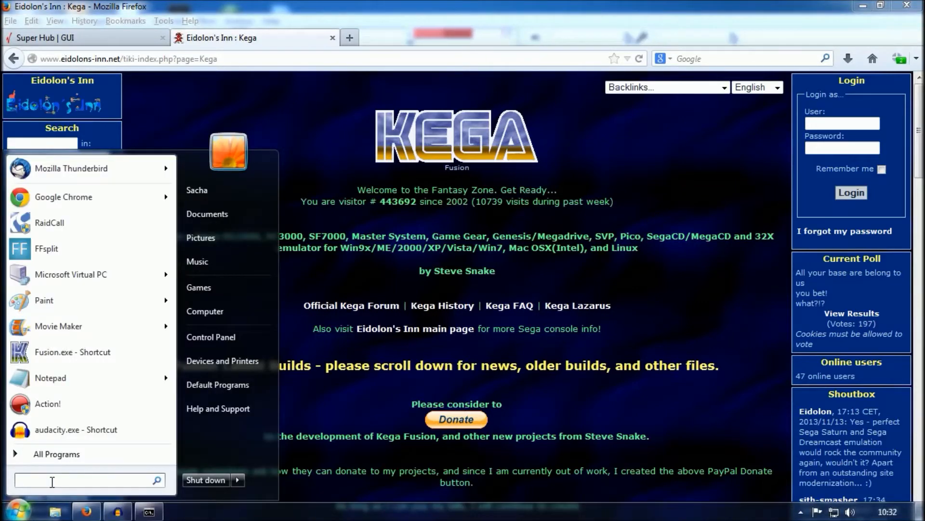
text(cm)
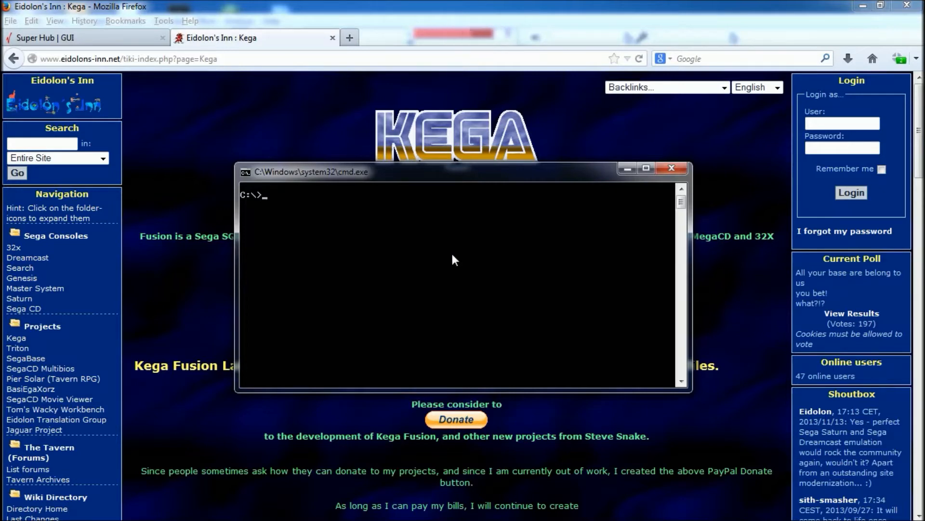
Run ipconfig to show IPv4 address 192.168.0.4 and default gateway 192.168.0.1
text(ipco)
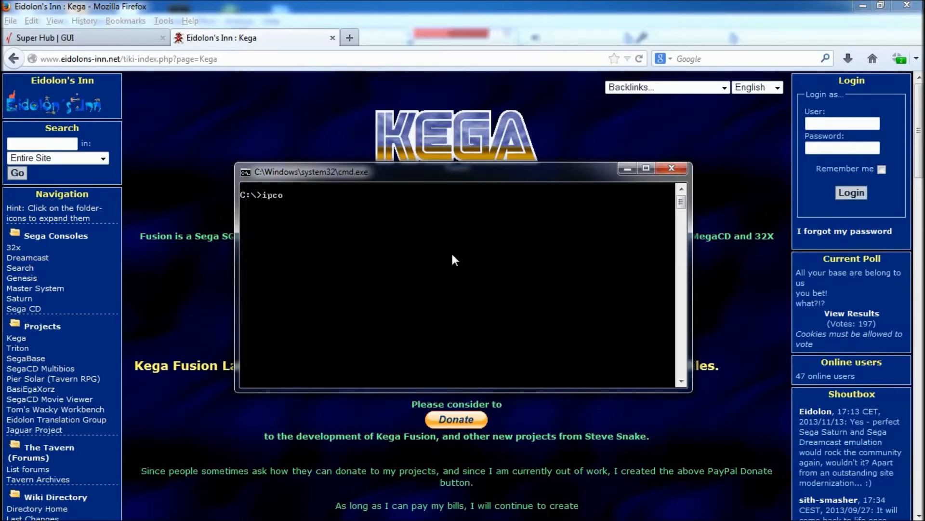
text(nfig)
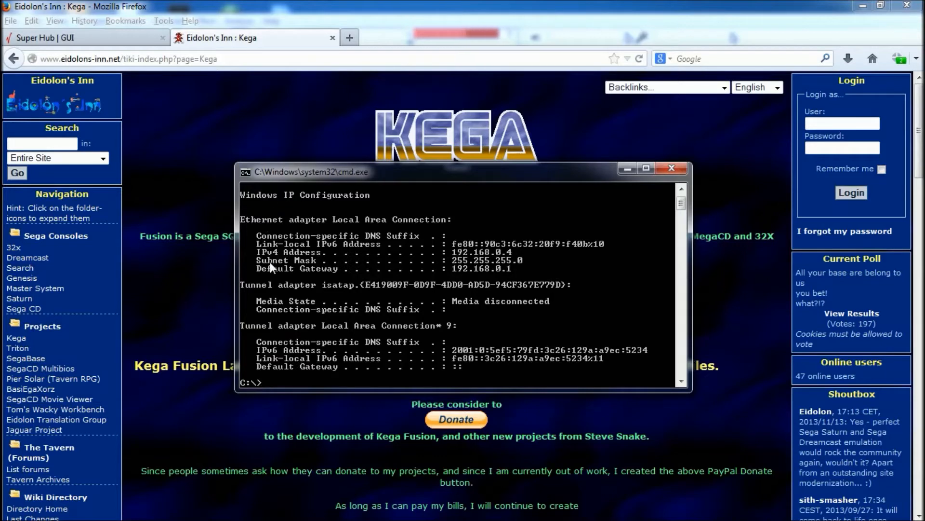
mouse_move(525, 203)
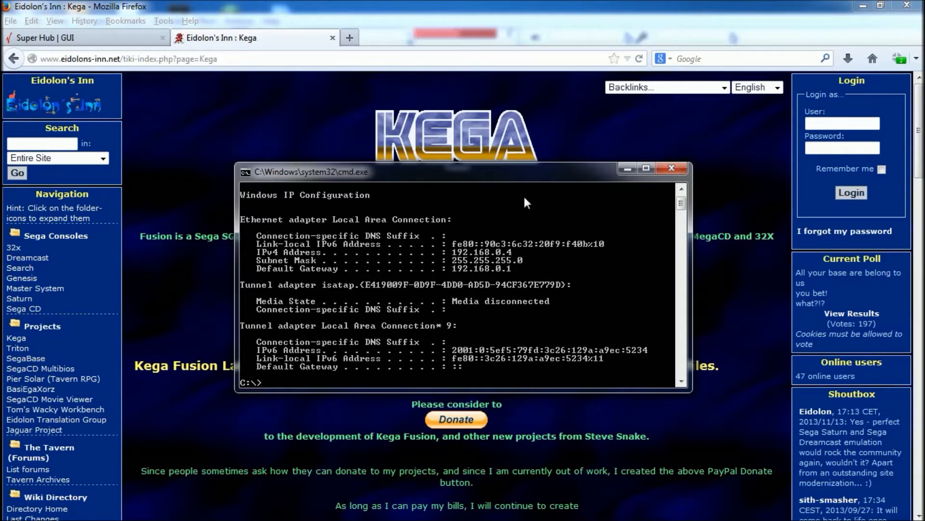
mouse_move(481, 304)
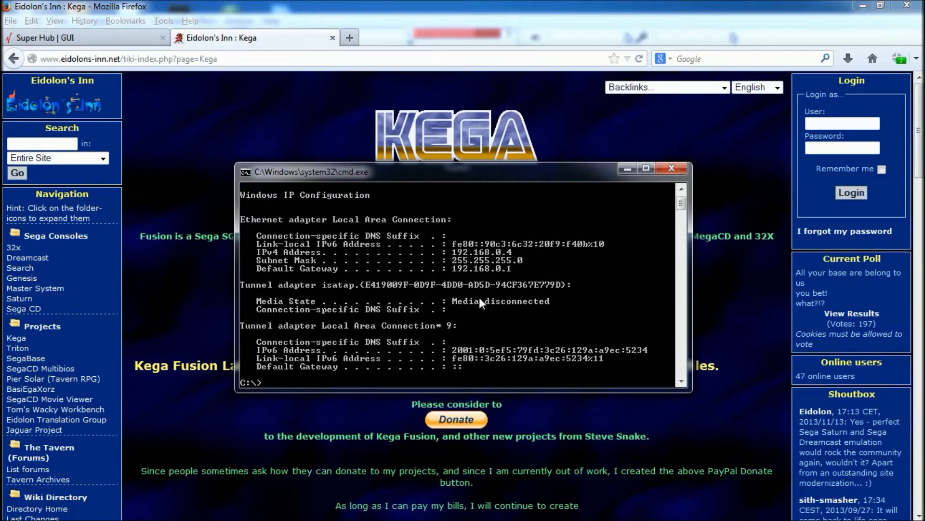
mouse_move(488, 283)
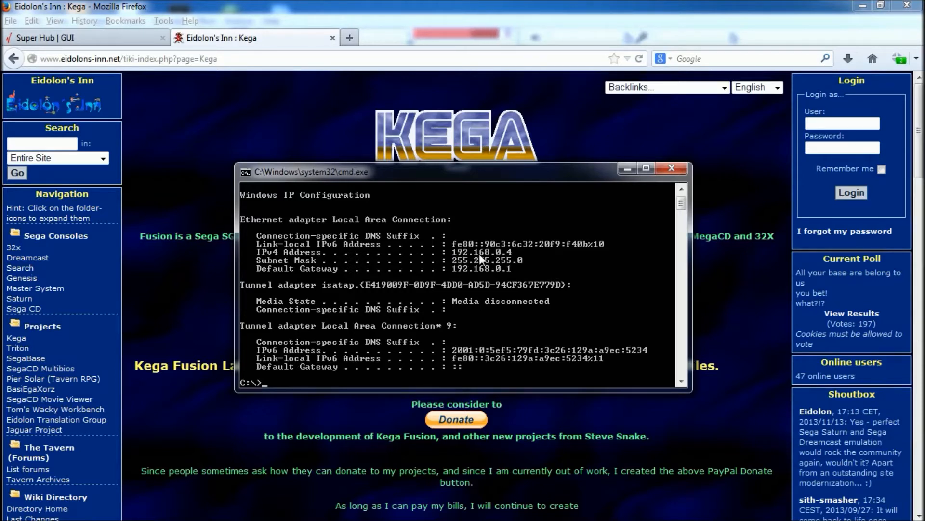
mouse_move(517, 254)
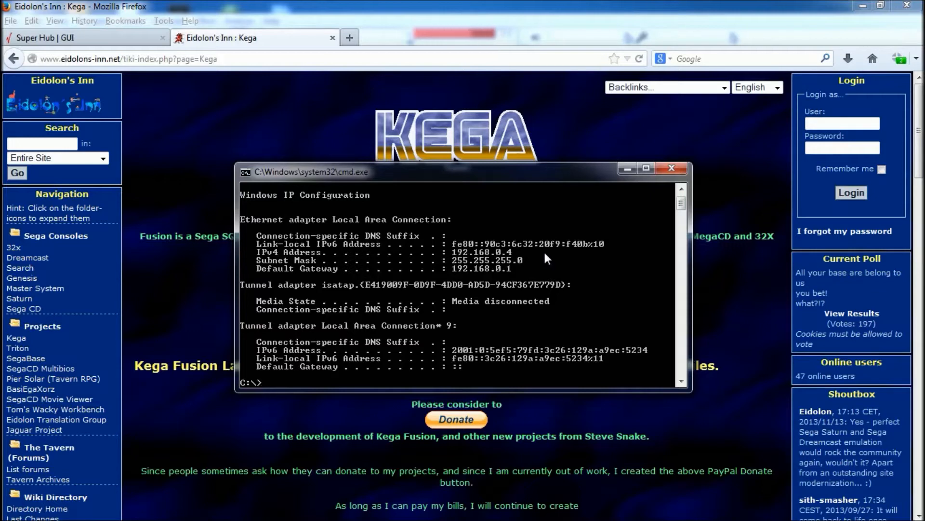
mouse_move(525, 255)
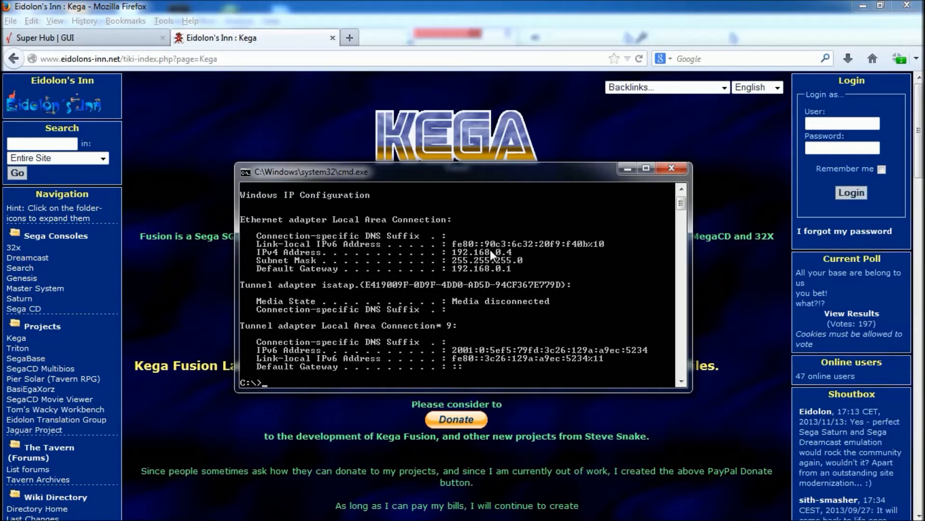
mouse_move(475, 262)
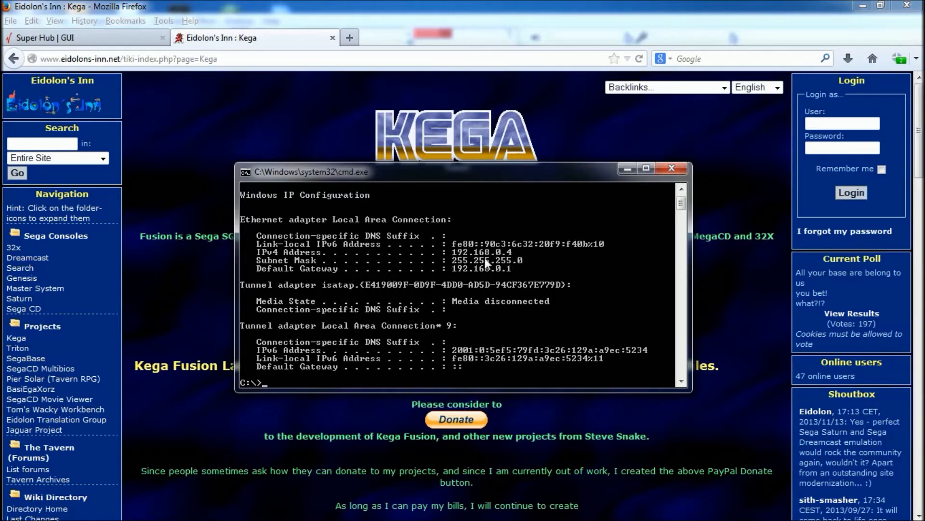
mouse_move(457, 267)
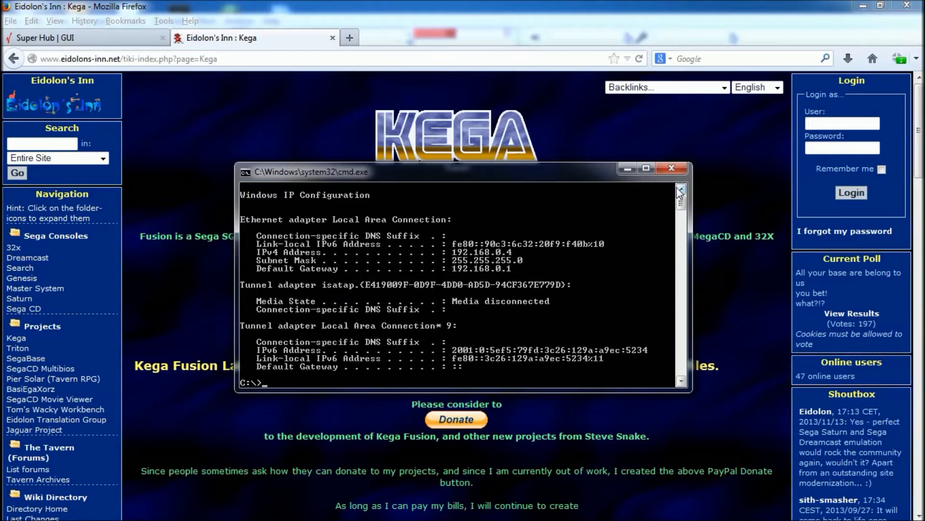
Sign in to the Super Hub admin pages and open the Advanced Settings list
click(671, 168)
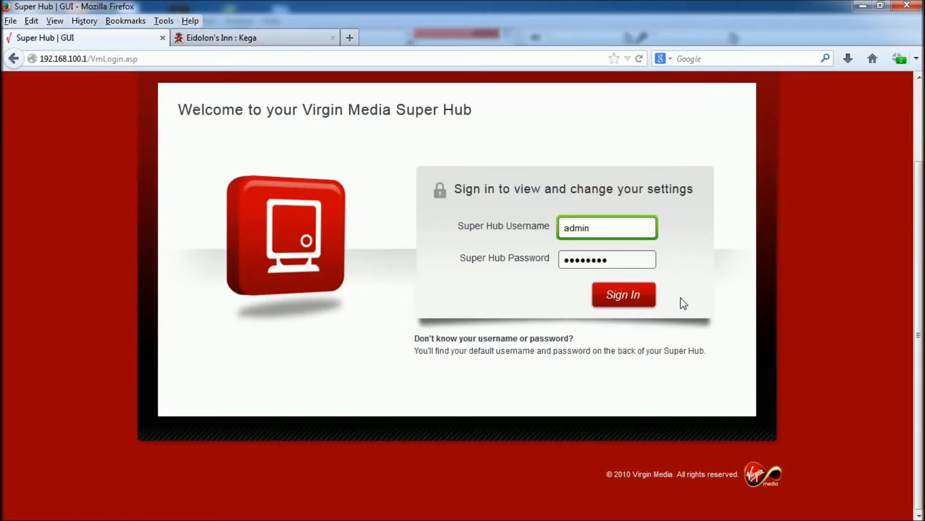
mouse_move(847, 316)
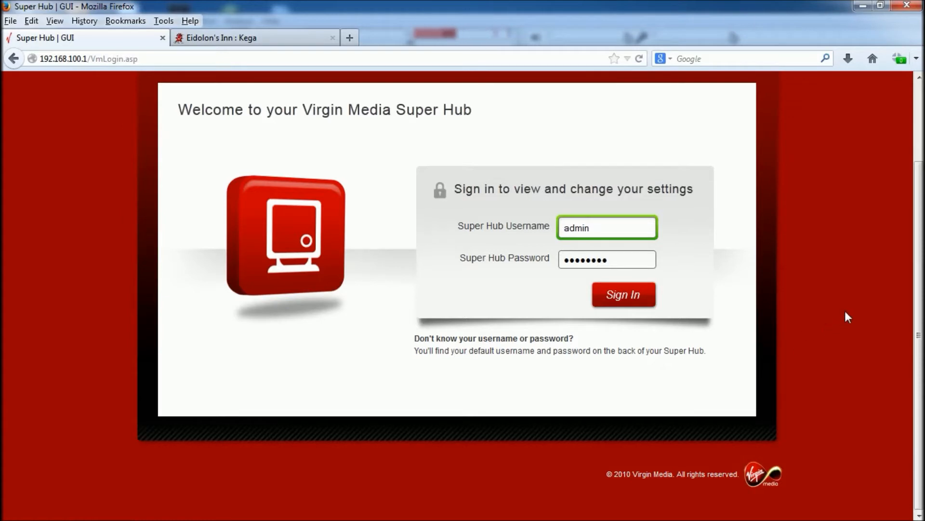
mouse_move(637, 303)
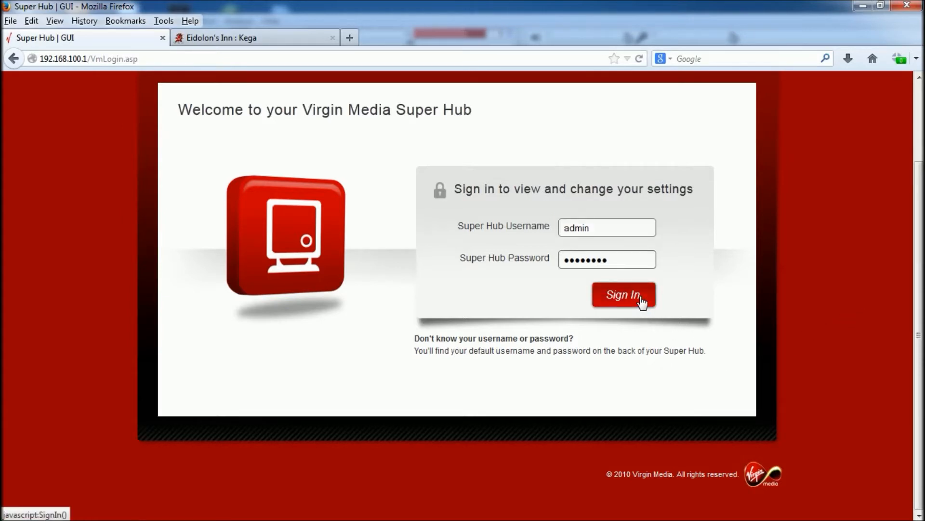
click(623, 295)
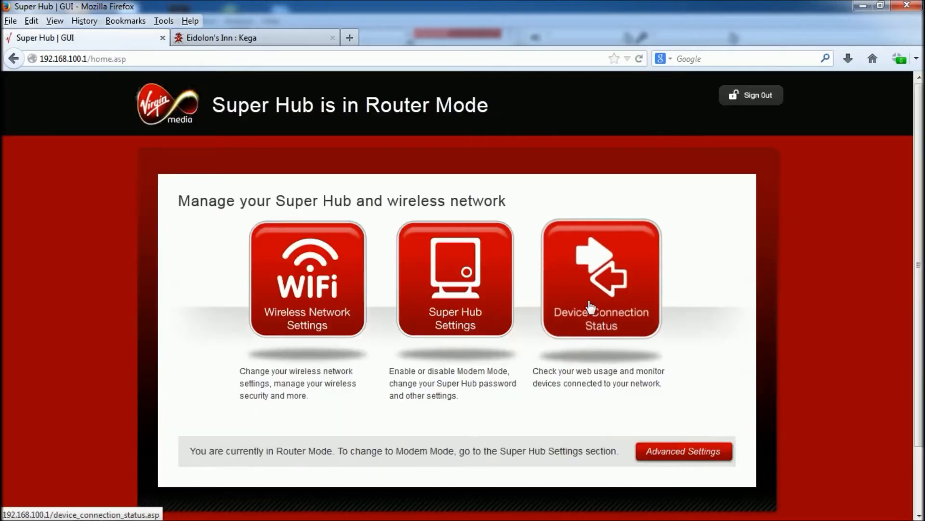
click(684, 450)
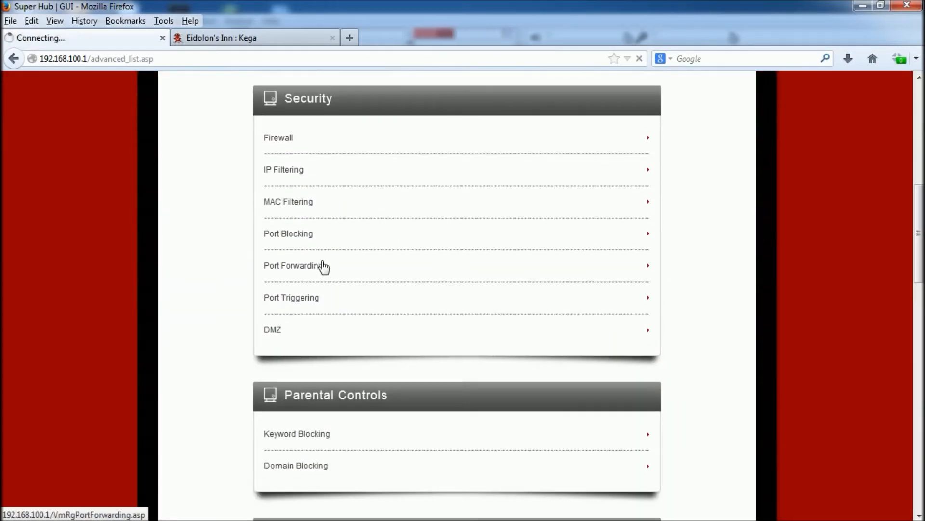
Fill in a port forwarding rule named Fusion, ports 5394–5394, TCP&UDP, to 192.168.0.4
click(292, 265)
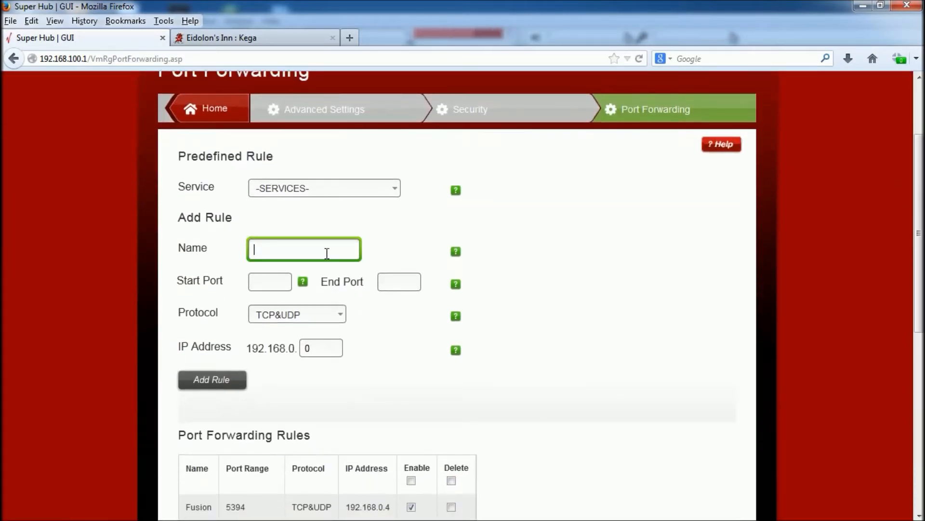
mouse_move(540, 257)
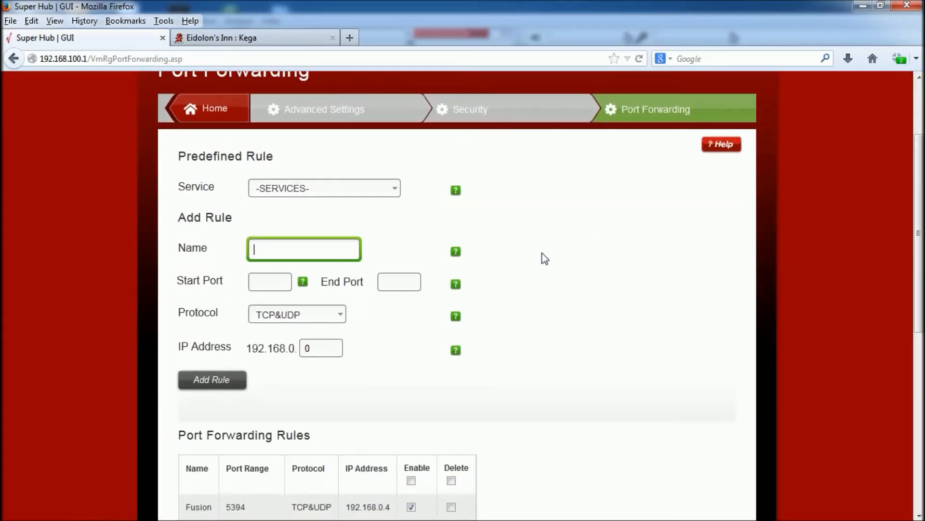
text(Fusion)
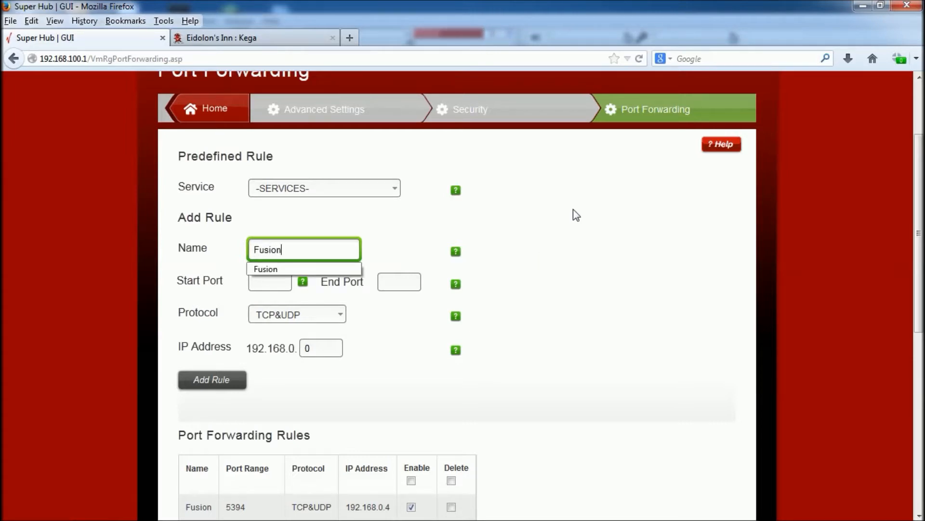
click(269, 281)
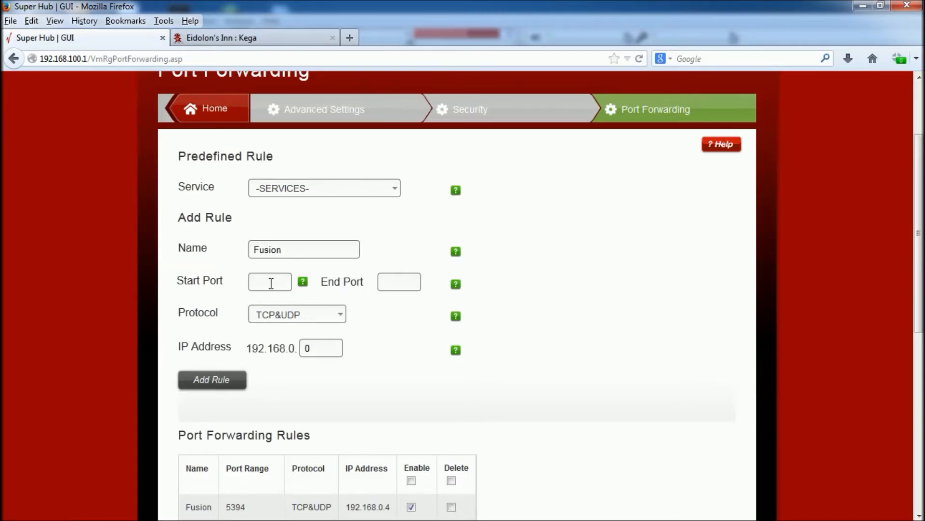
click(270, 282)
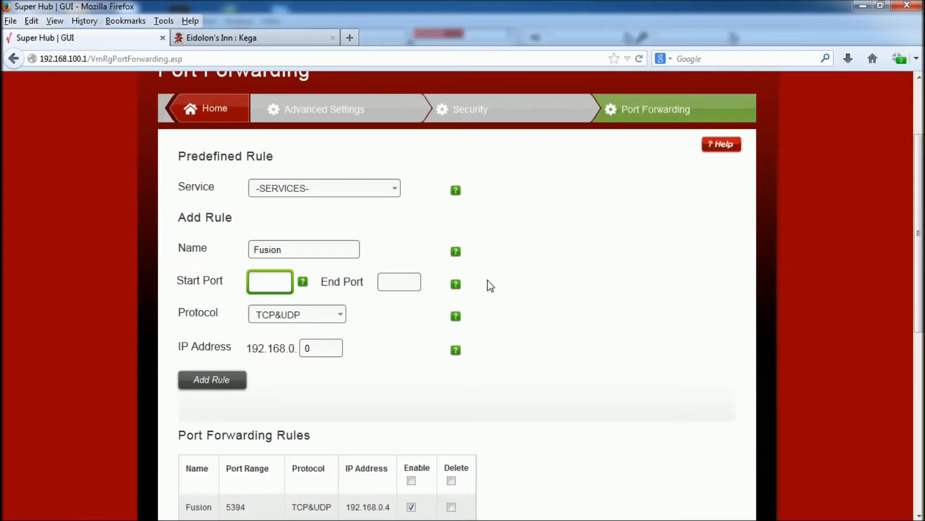
text(5394)
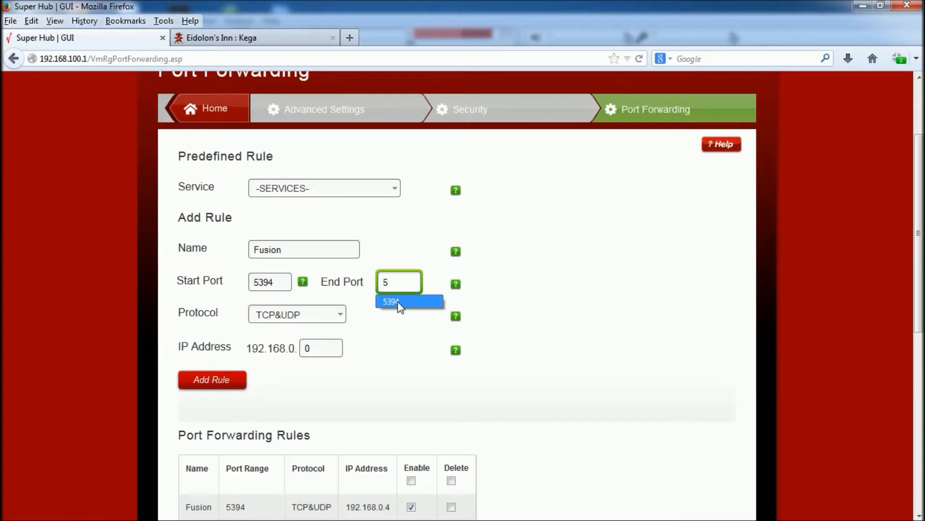
click(408, 302)
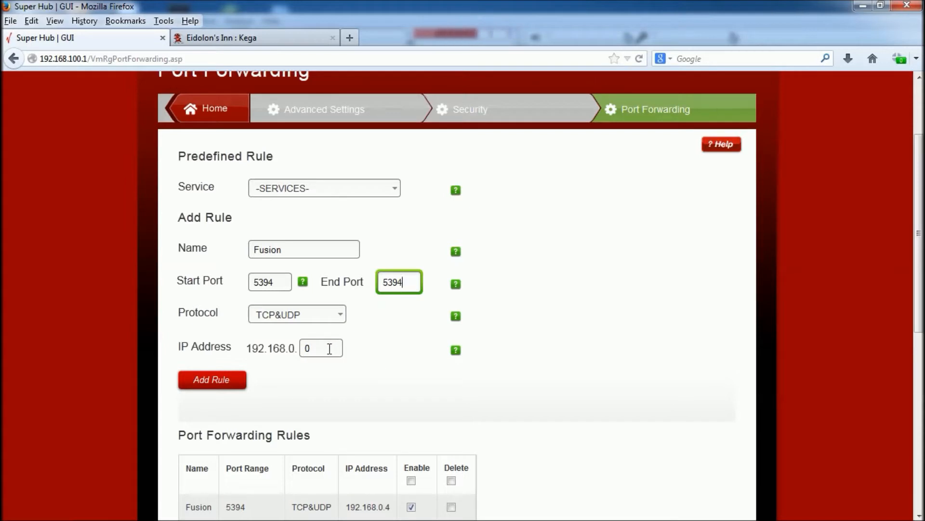
click(320, 348)
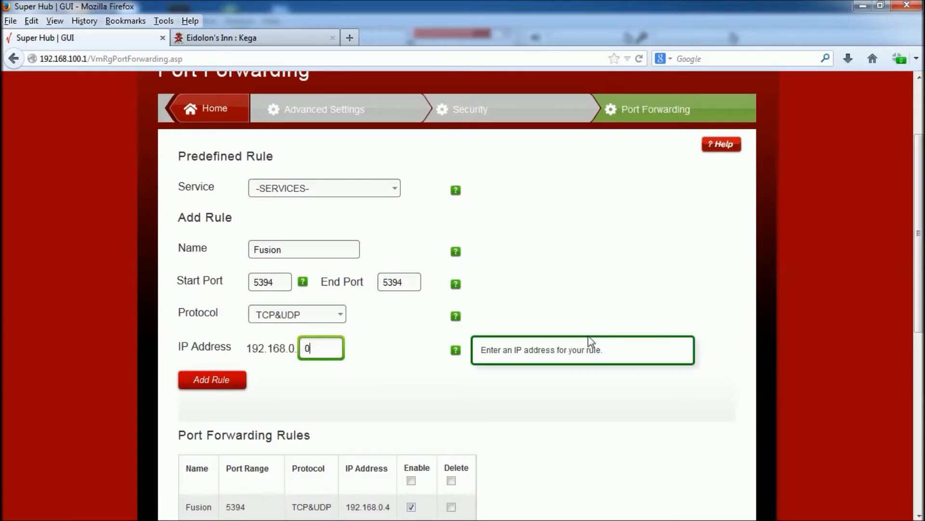
mouse_move(581, 249)
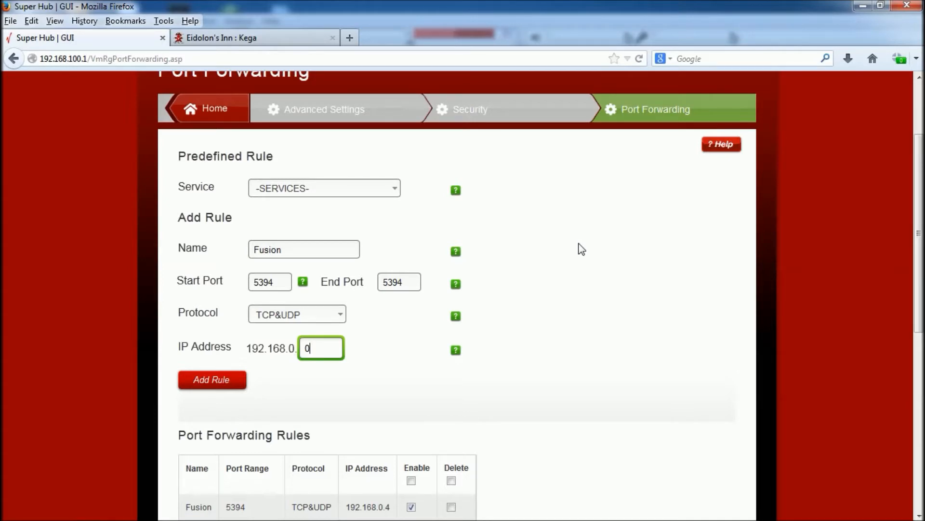
text(4)
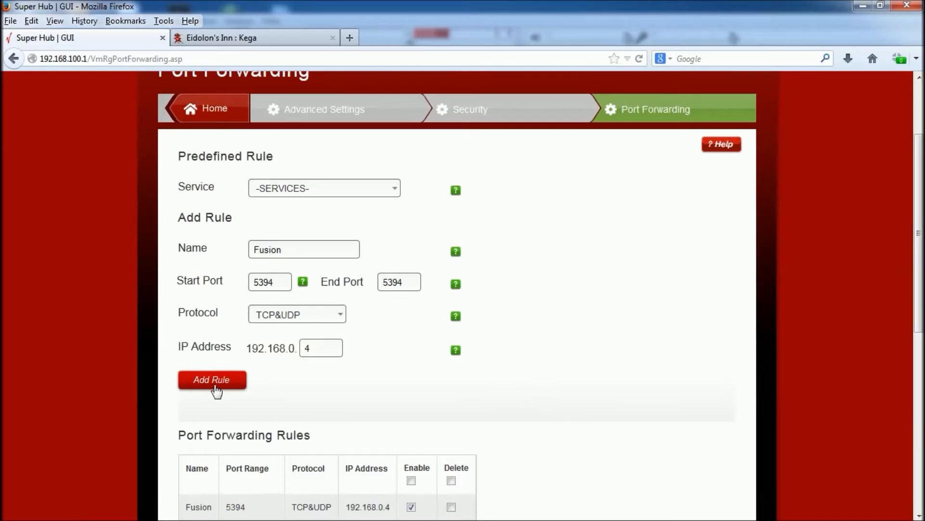
mouse_move(547, 310)
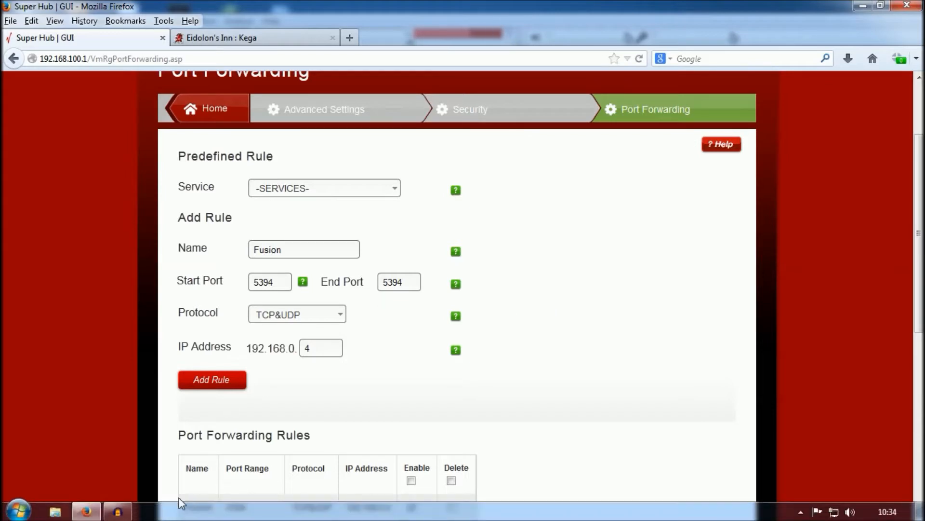
Check the Fusion 5394 rule is enabled in the rules table, then return to the Kega tab
scroll(down, 3)
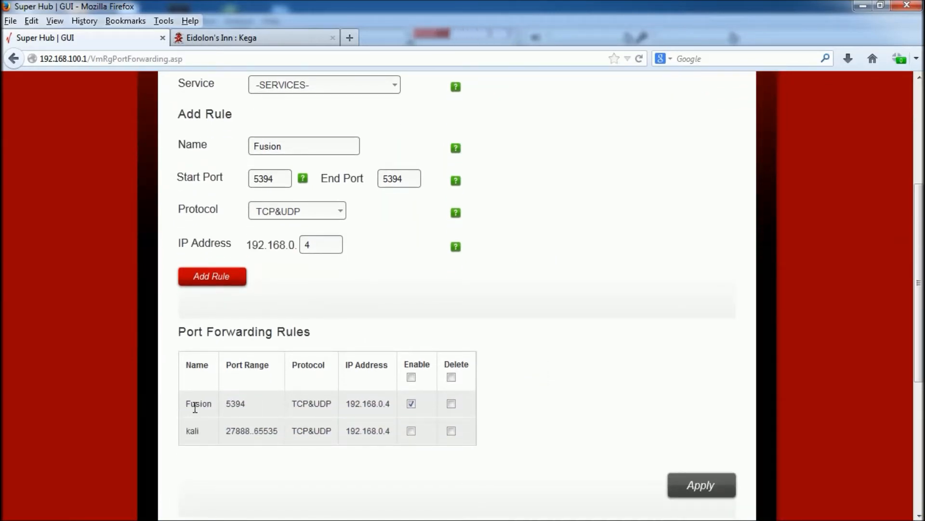
mouse_move(388, 408)
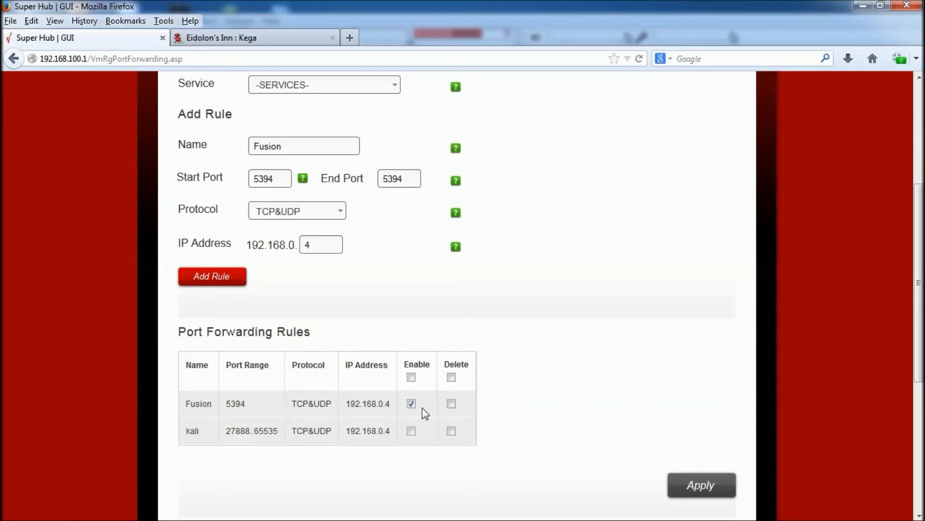
mouse_move(419, 444)
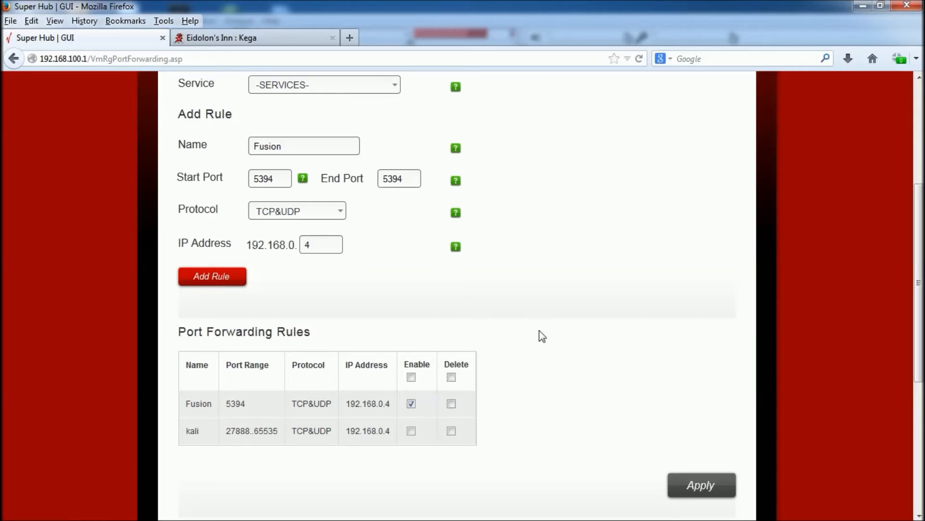
scroll(down, 3)
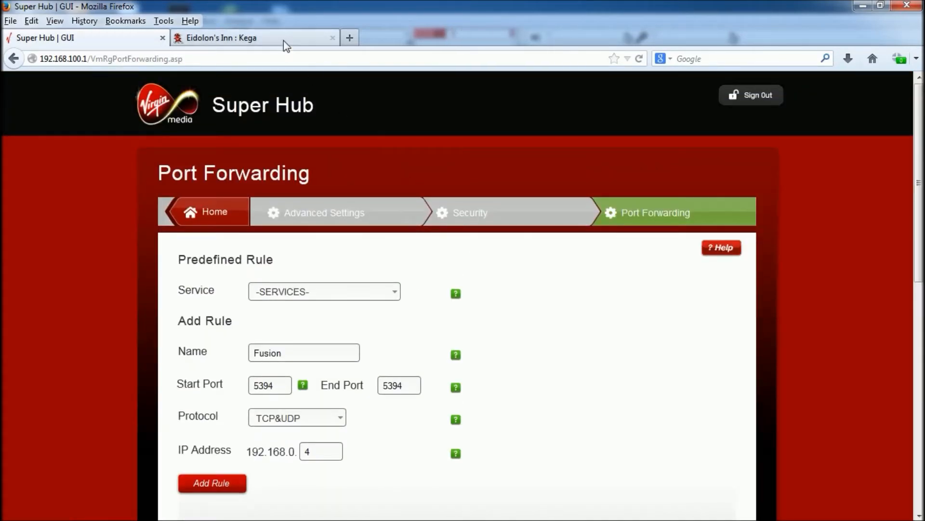
mouse_move(285, 42)
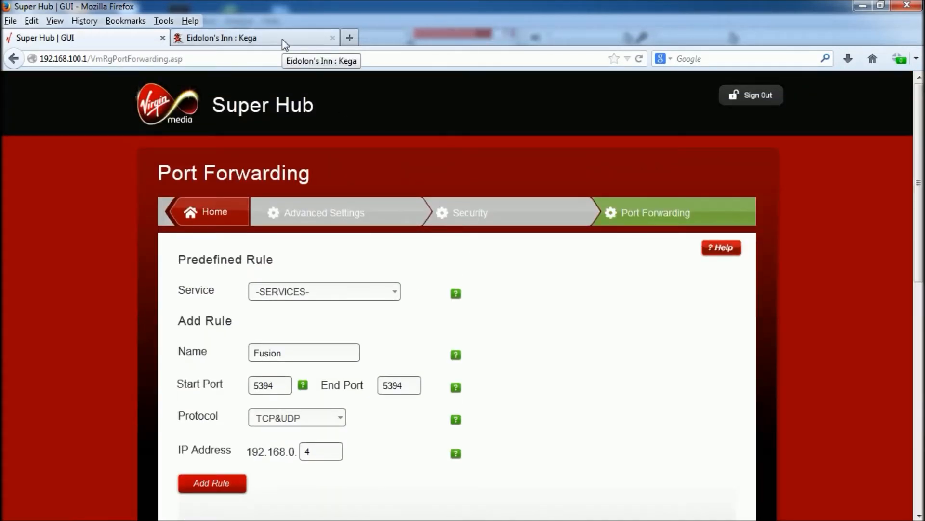
click(254, 37)
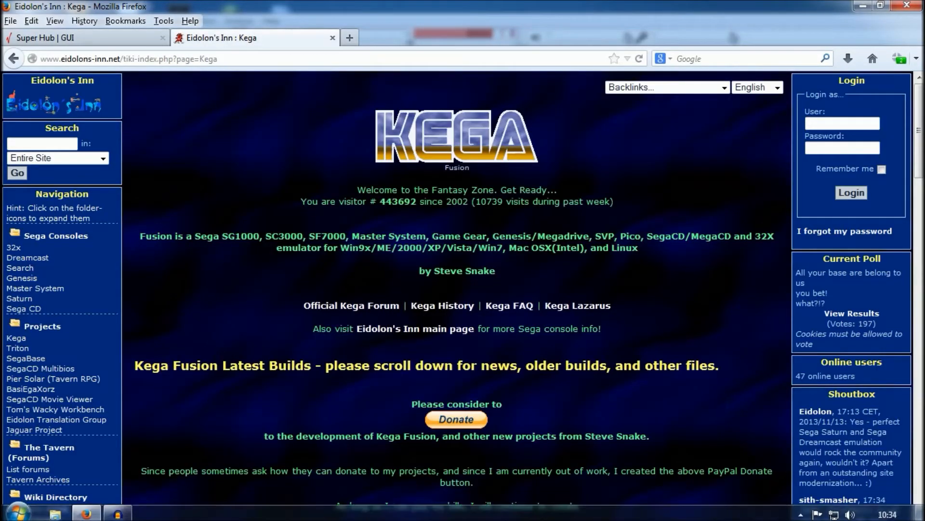
Search the Start menu for 'firewall' to reach the allowed programs list
click(18, 503)
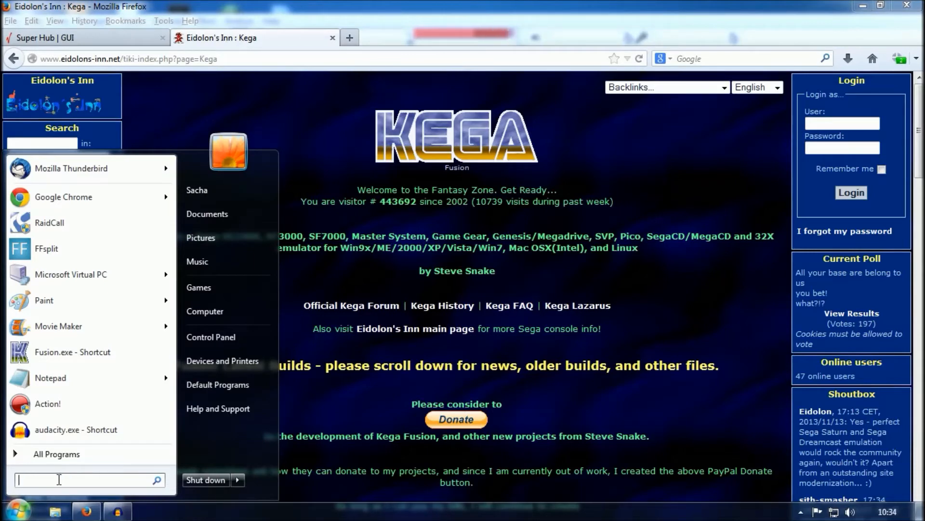
text(firw)
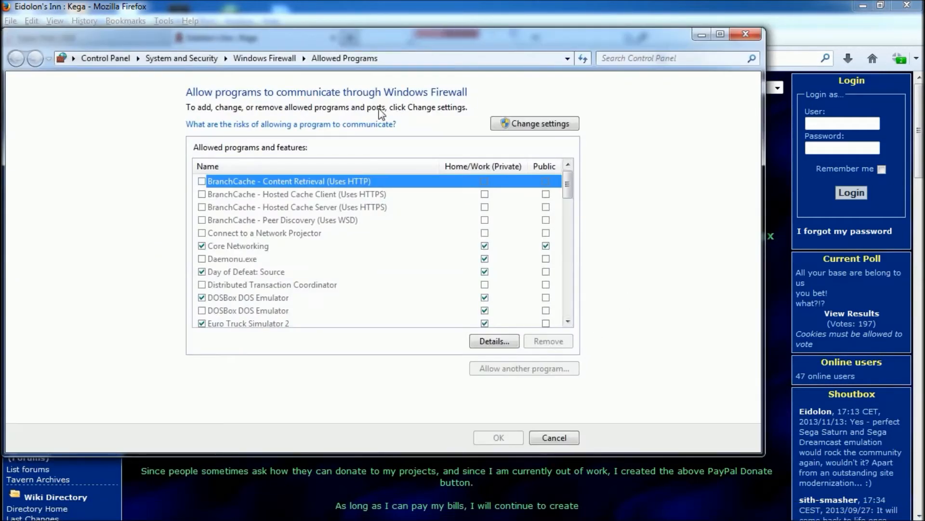
mouse_move(545, 131)
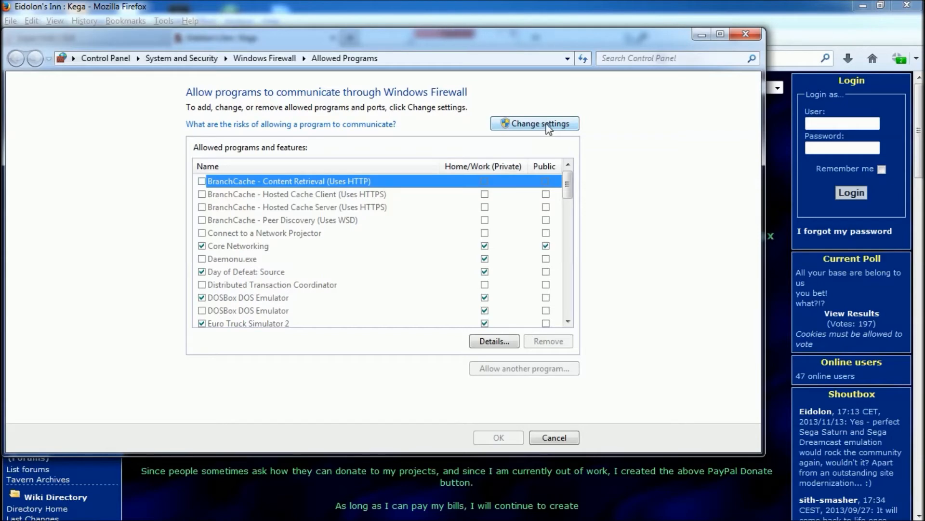
Unlock the allowed programs list, browse to snes9x.exe, then cancel without adding it
click(539, 123)
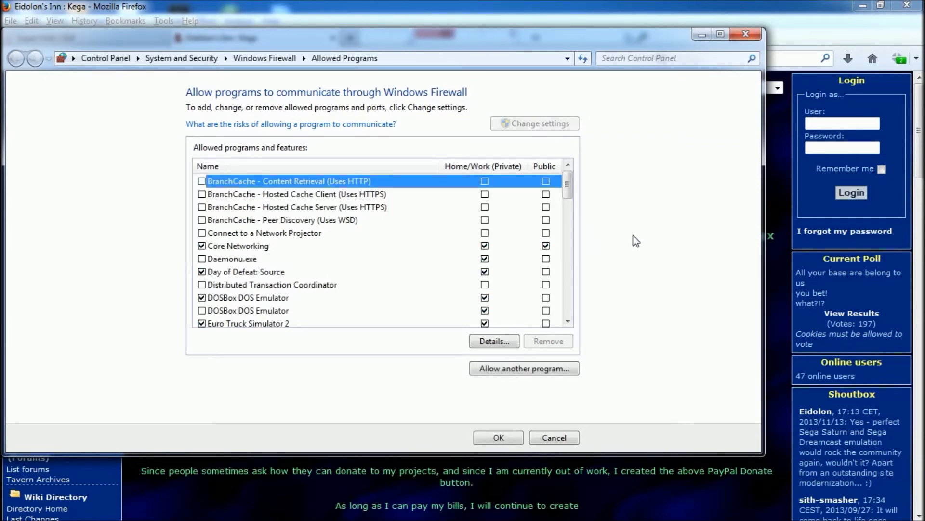
click(524, 367)
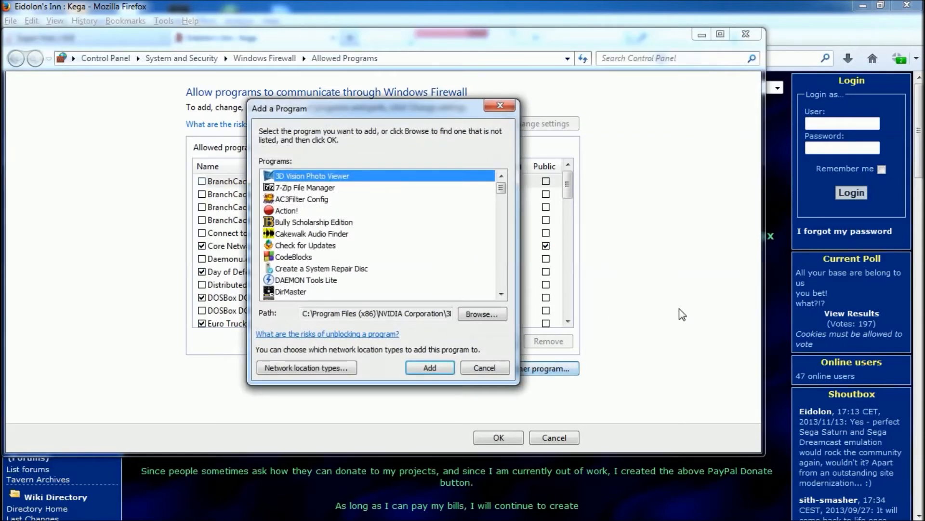
mouse_move(490, 331)
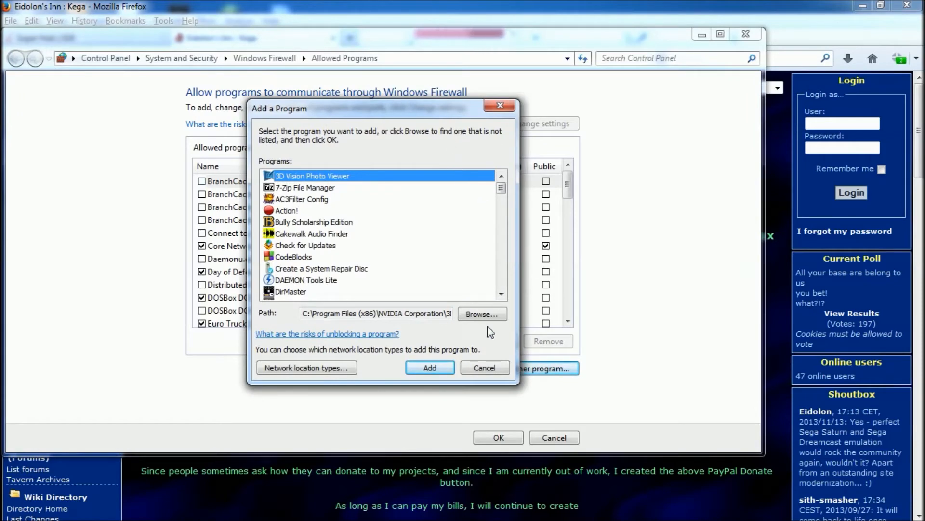
click(482, 313)
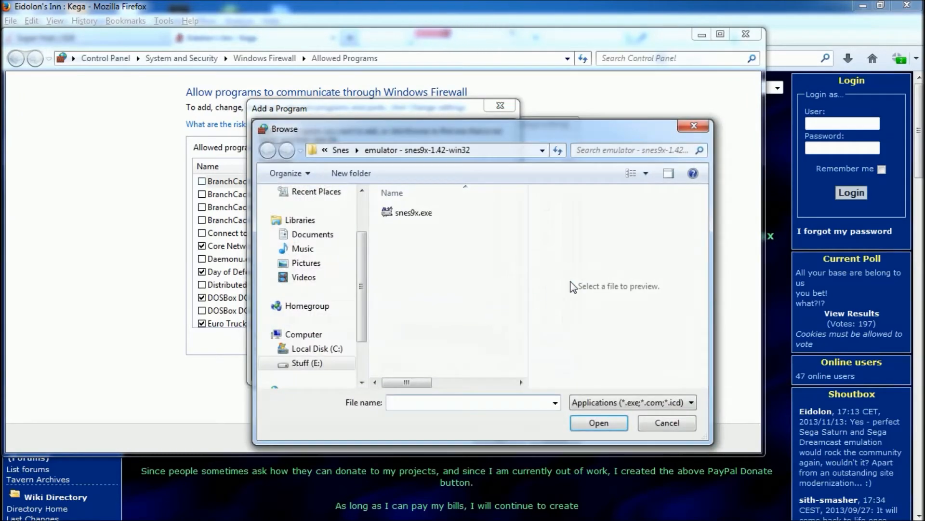
mouse_move(545, 321)
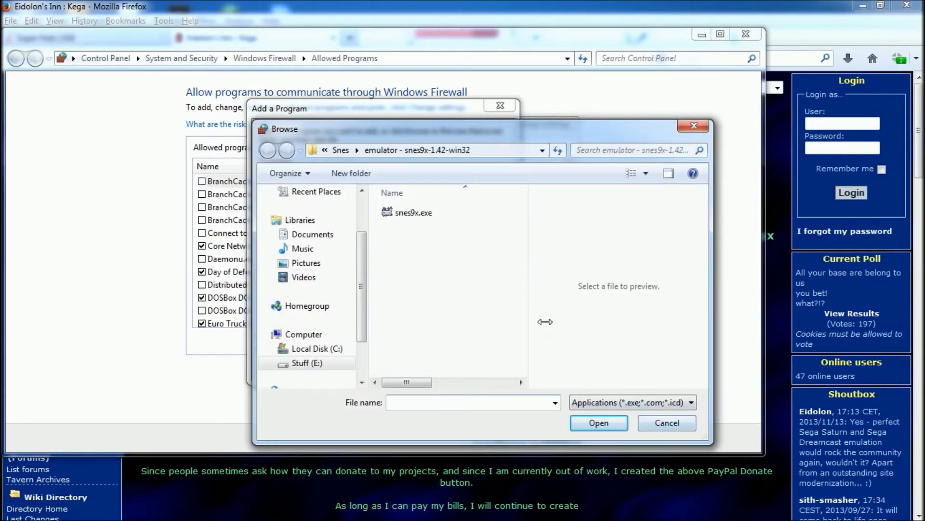
click(412, 212)
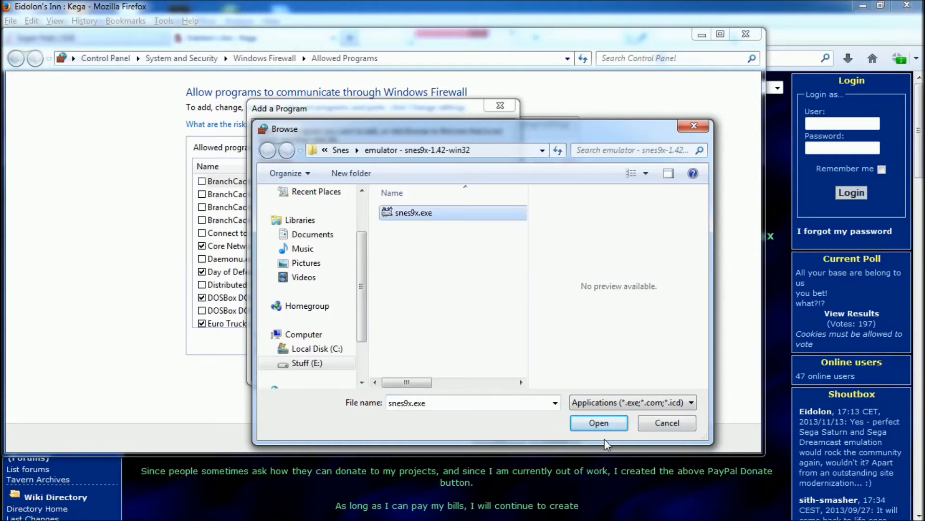
mouse_move(678, 428)
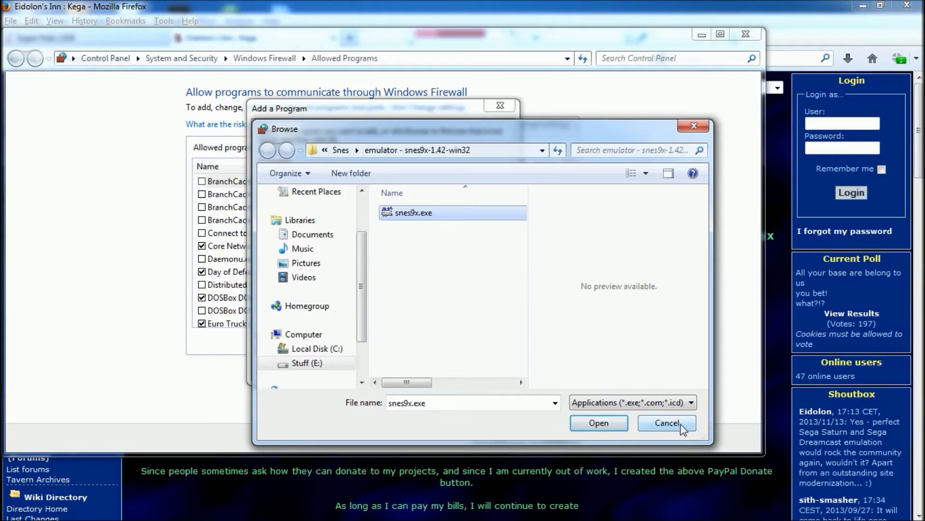
click(666, 423)
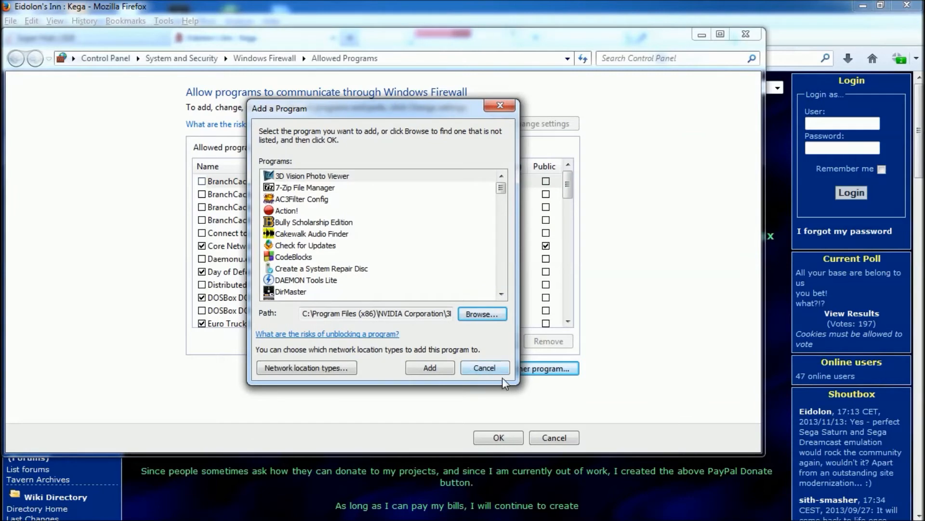
click(485, 367)
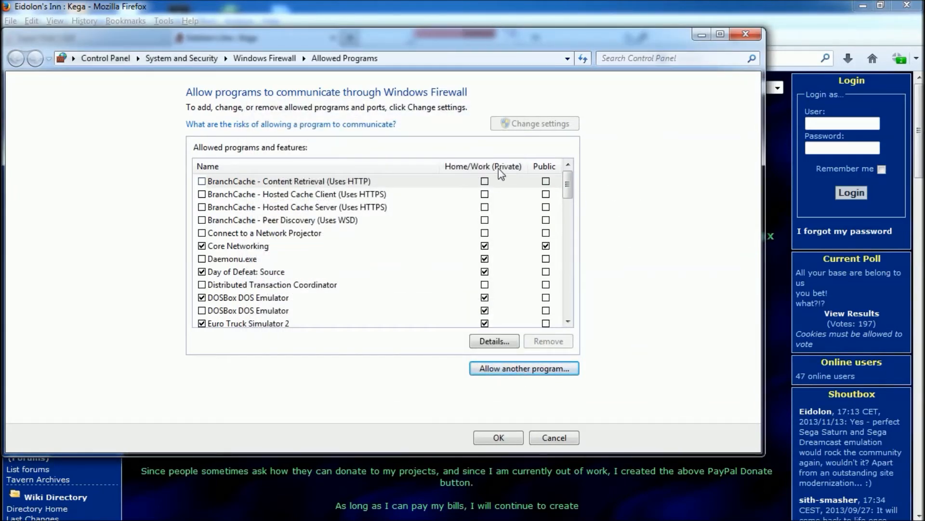
mouse_move(535, 199)
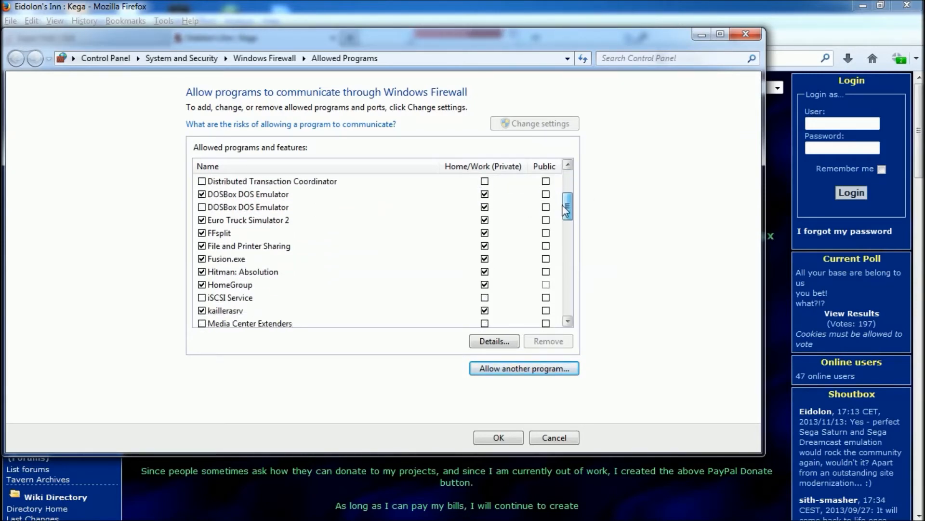
Verify Fusion.exe is ticked for Home/Work networks, then close Windows Firewall
click(226, 259)
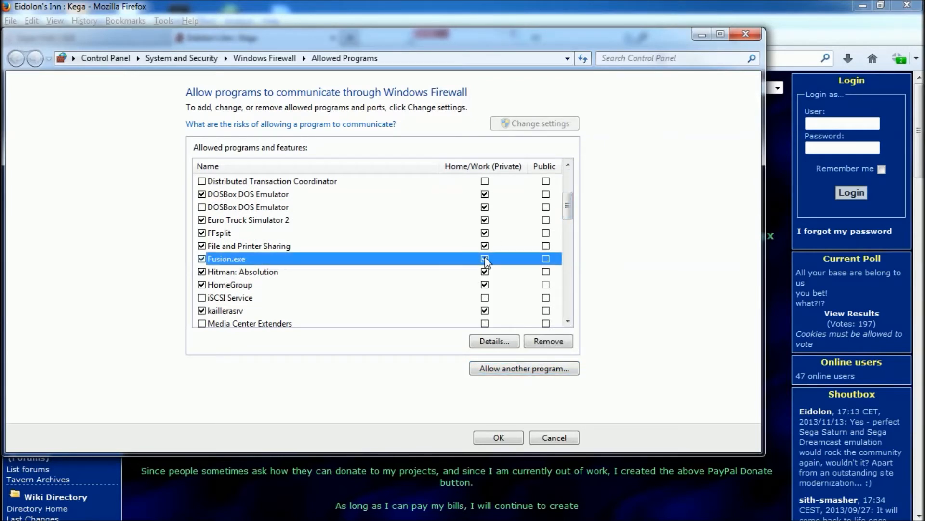
click(484, 258)
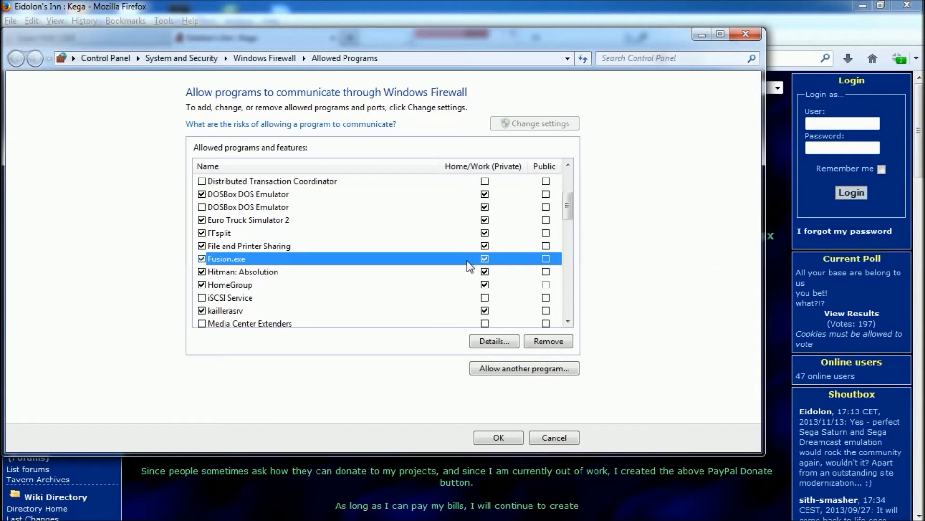
mouse_move(251, 265)
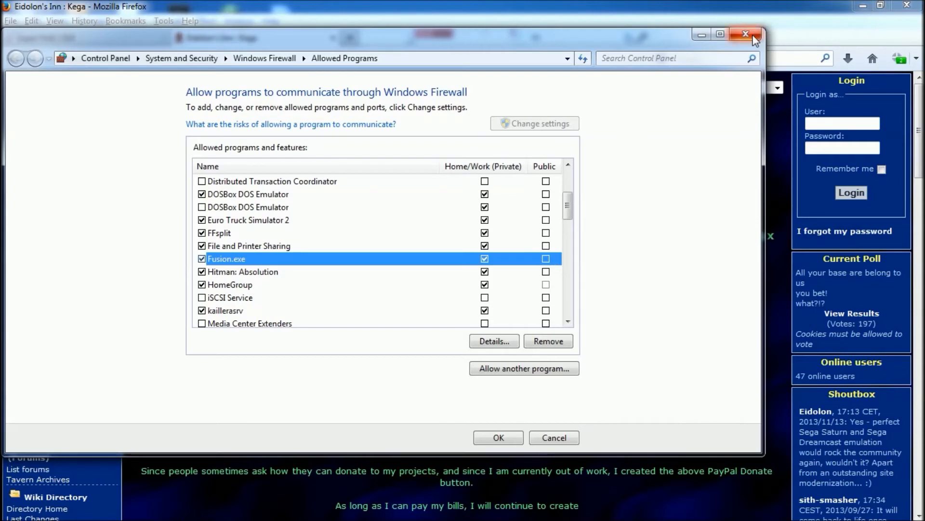
click(744, 33)
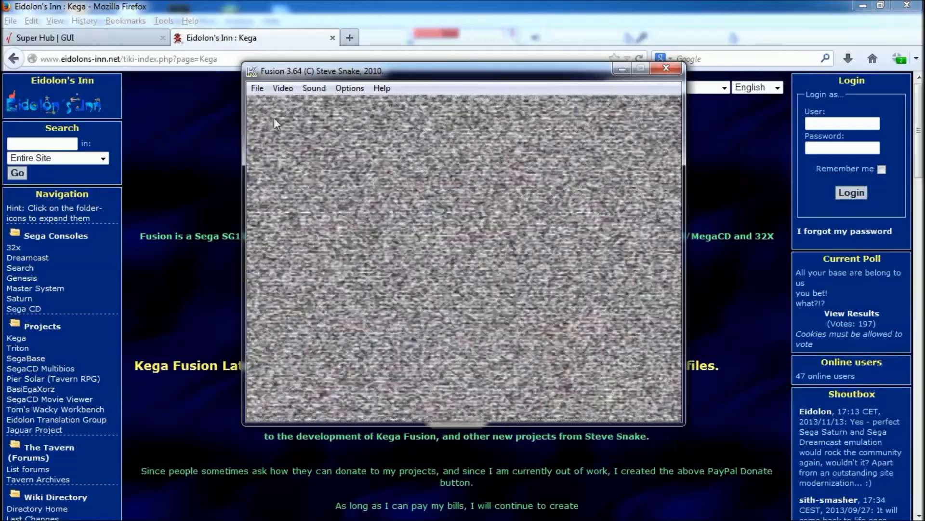
Load the Road Rash 2 (UEJ) [!].bin Genesis ROM into Kega Fusion
click(257, 88)
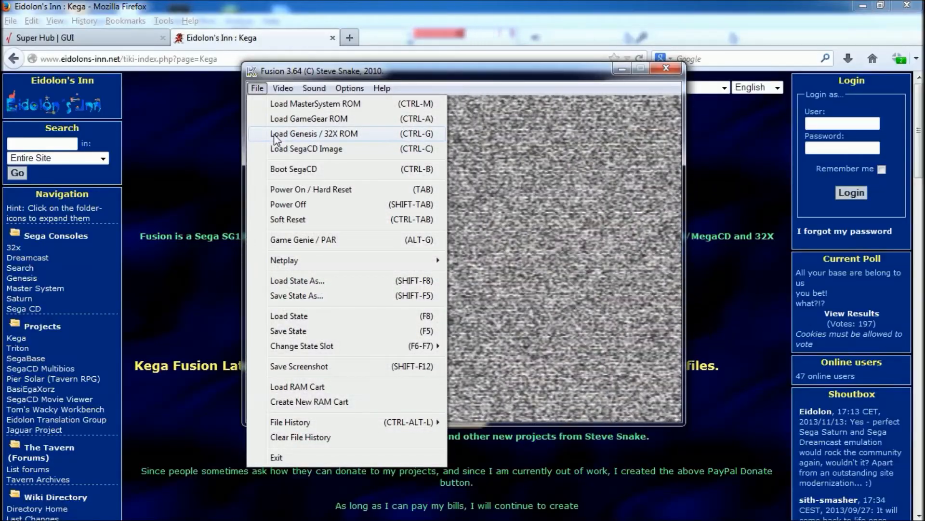
click(313, 134)
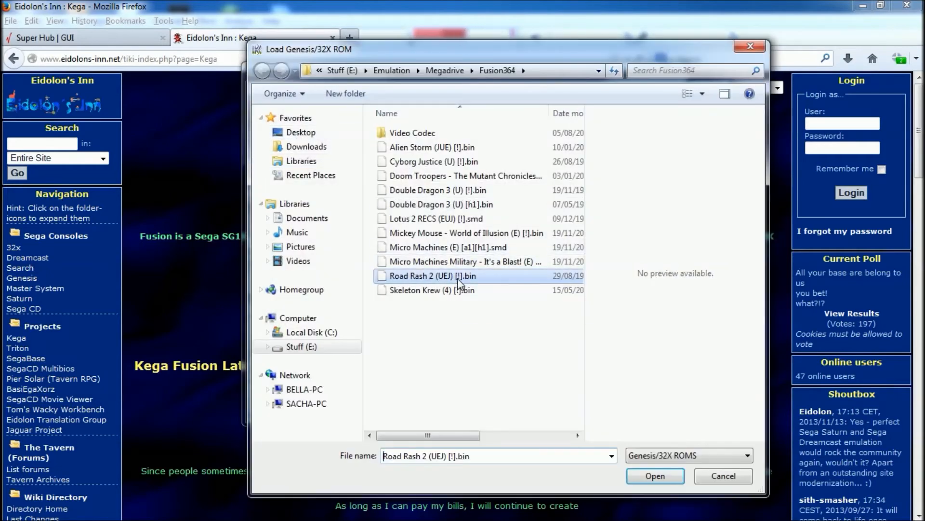
click(656, 476)
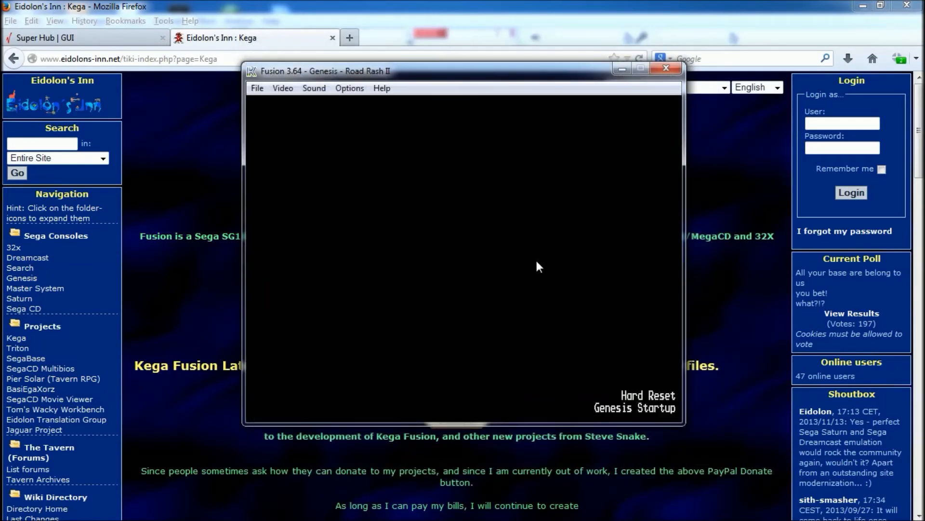
click(257, 88)
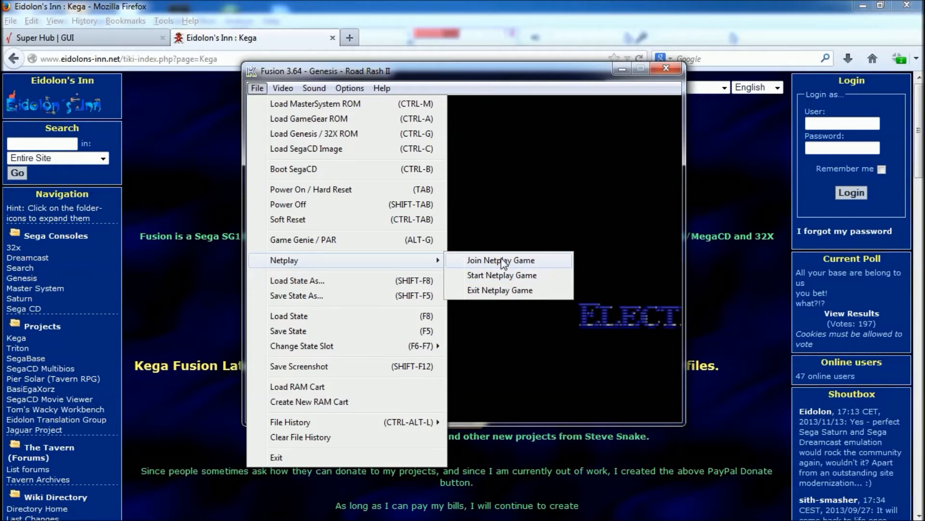
Create a 2-player Normal Play netplay server for Road Rash II
click(502, 275)
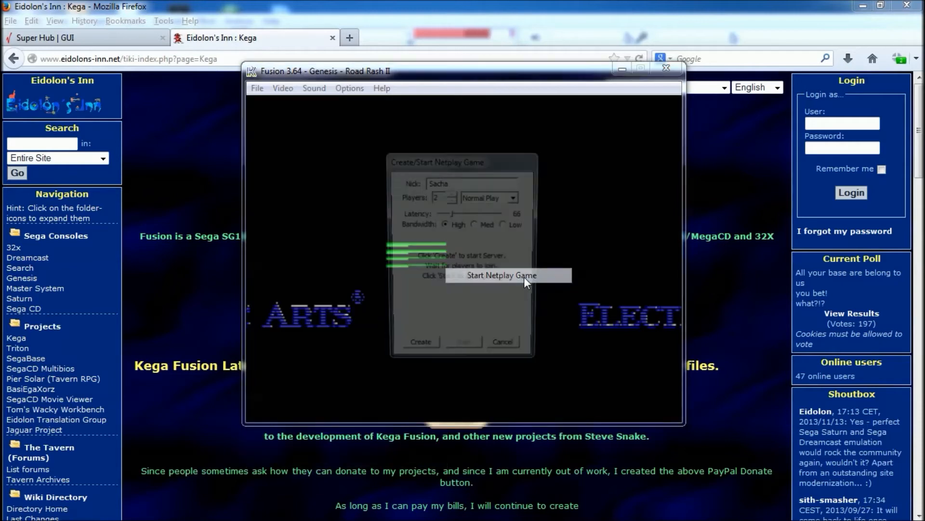
mouse_move(600, 228)
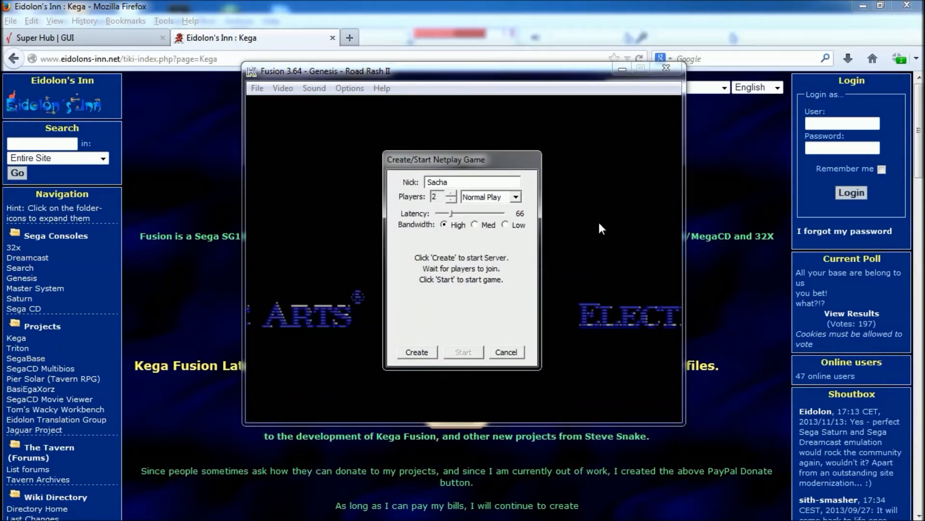
mouse_move(491, 303)
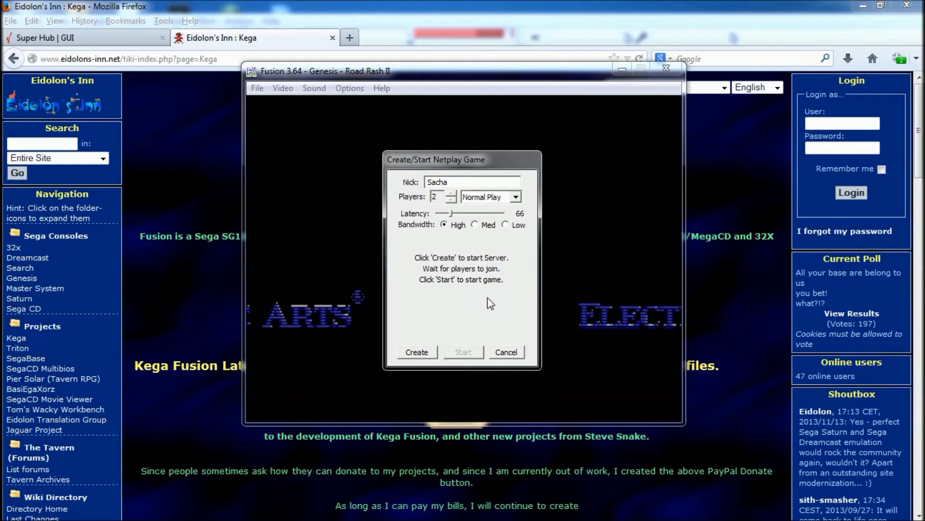
click(438, 196)
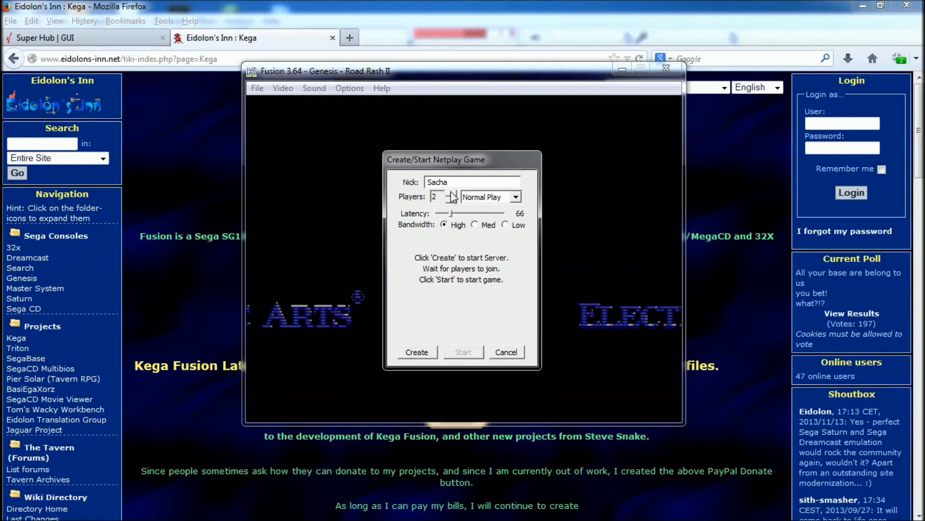
click(438, 197)
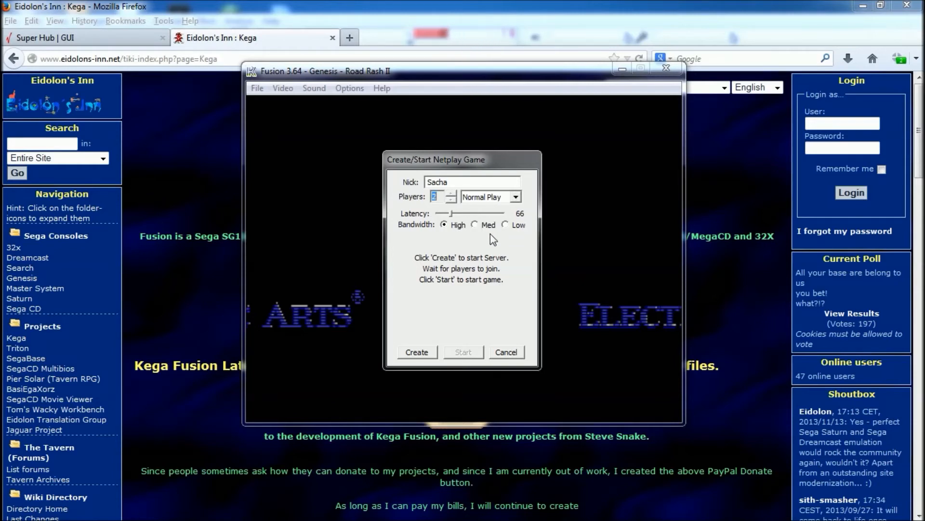
mouse_move(443, 260)
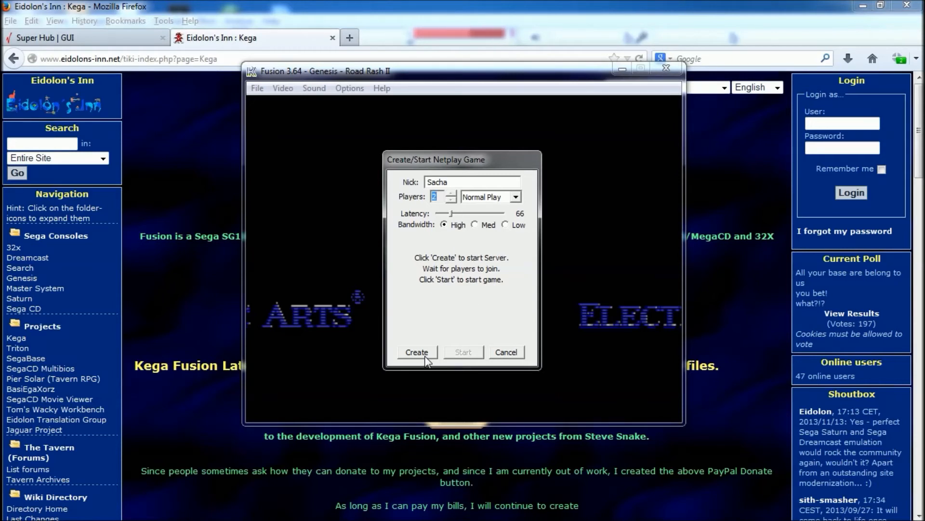
click(417, 351)
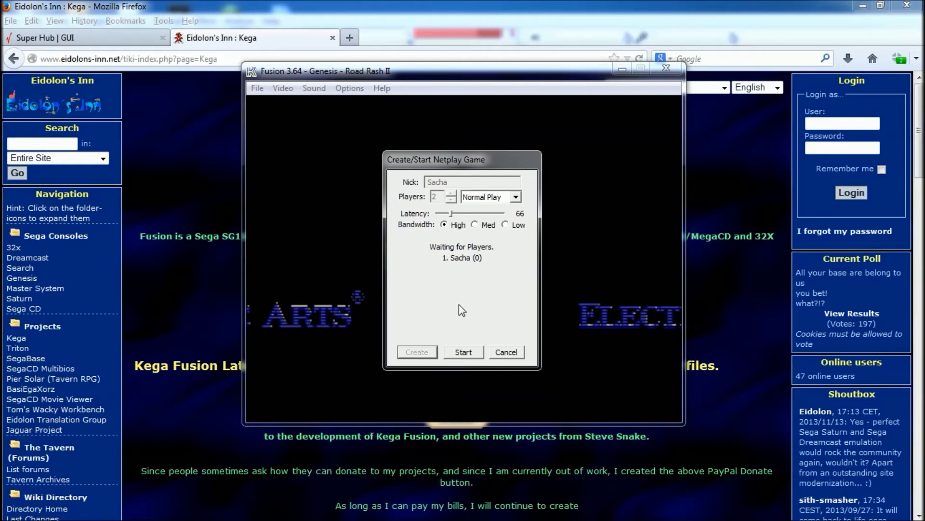
mouse_move(479, 265)
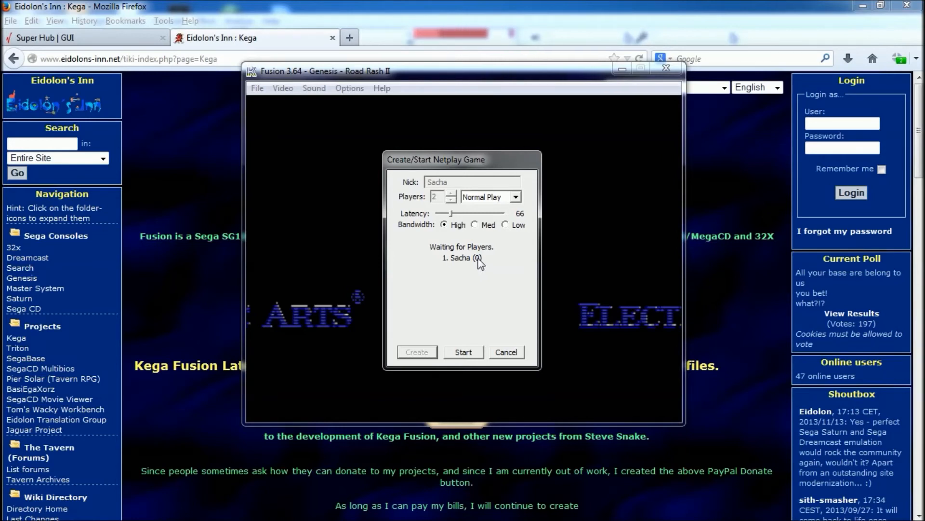
mouse_move(463, 227)
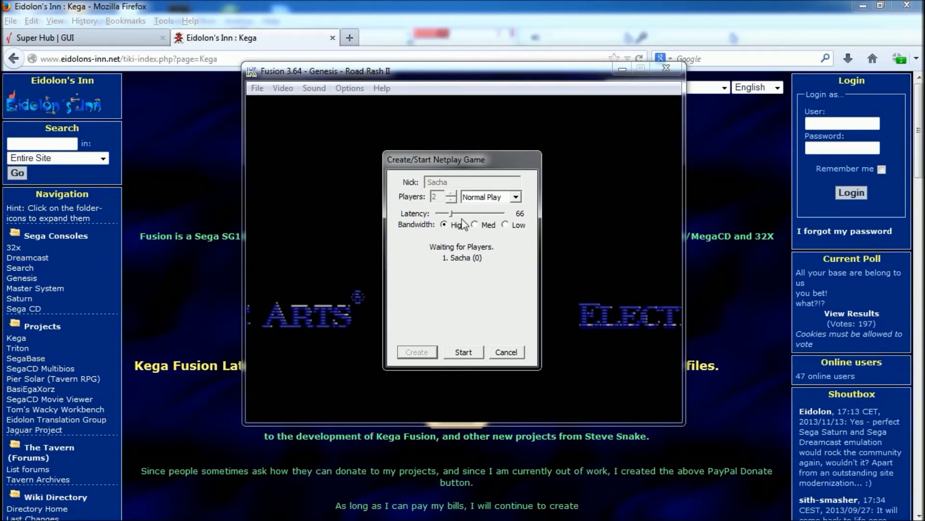
mouse_move(446, 222)
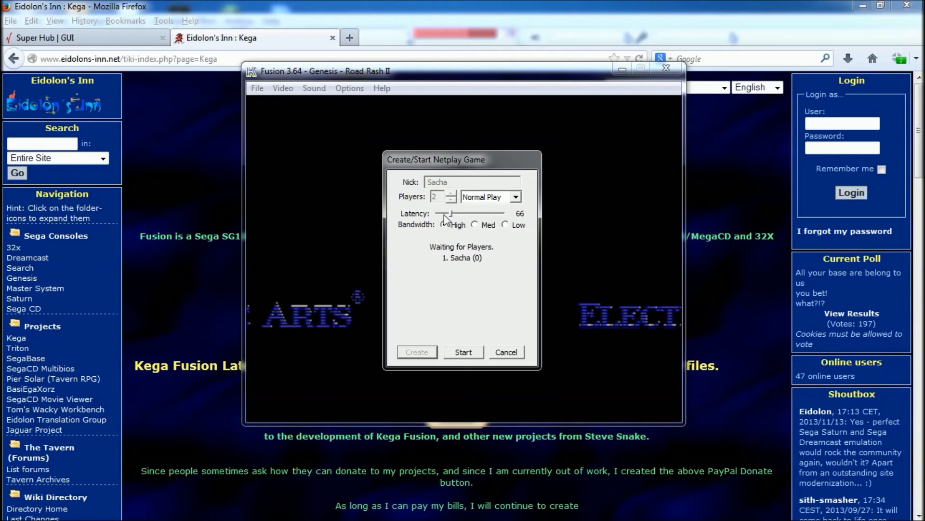
Keep bandwidth on High, then cancel the waiting Kega Fusion netplay server
click(444, 225)
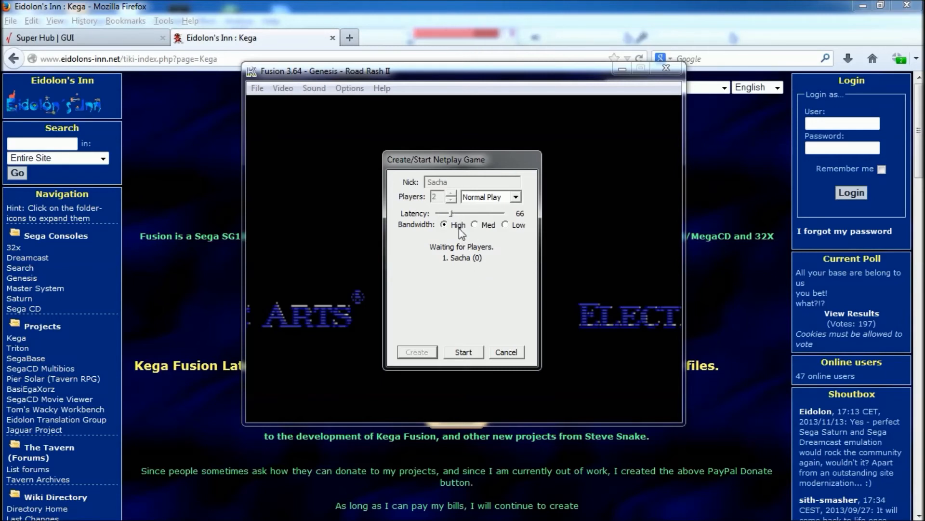
mouse_move(457, 214)
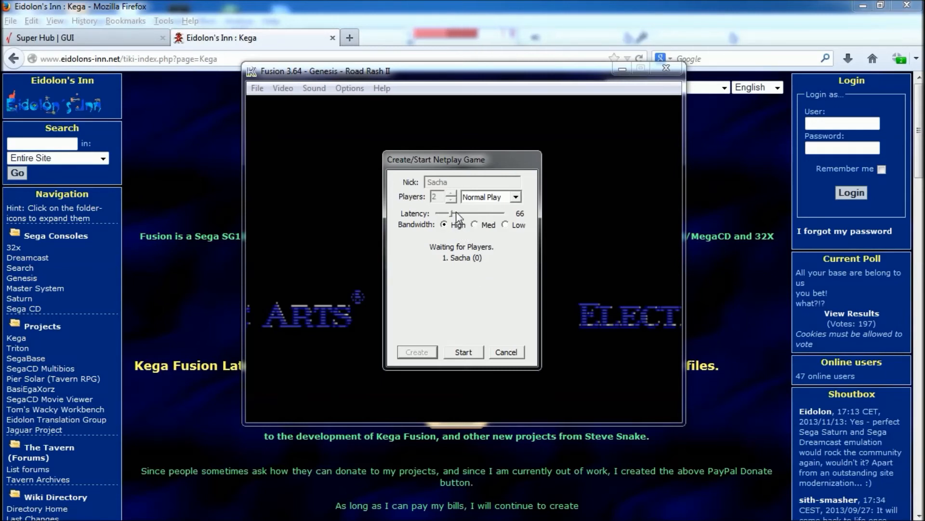
mouse_move(510, 241)
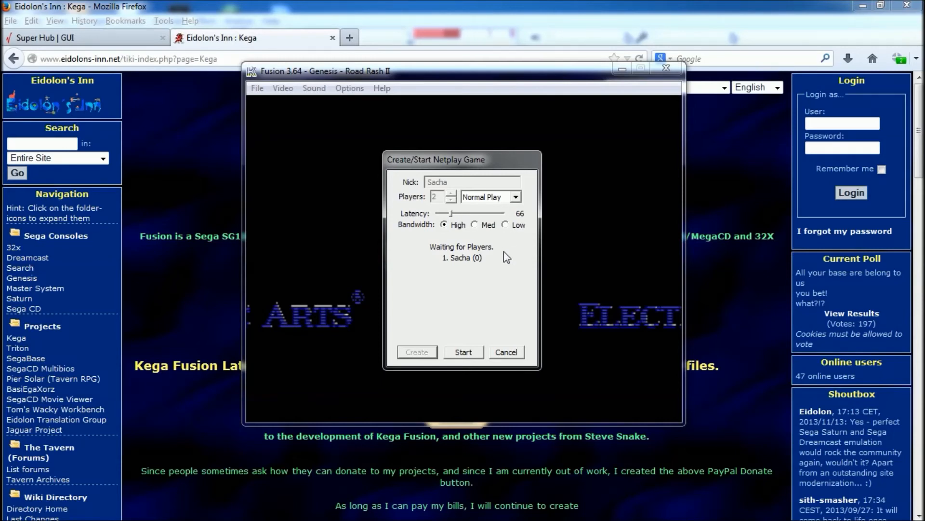
mouse_move(428, 217)
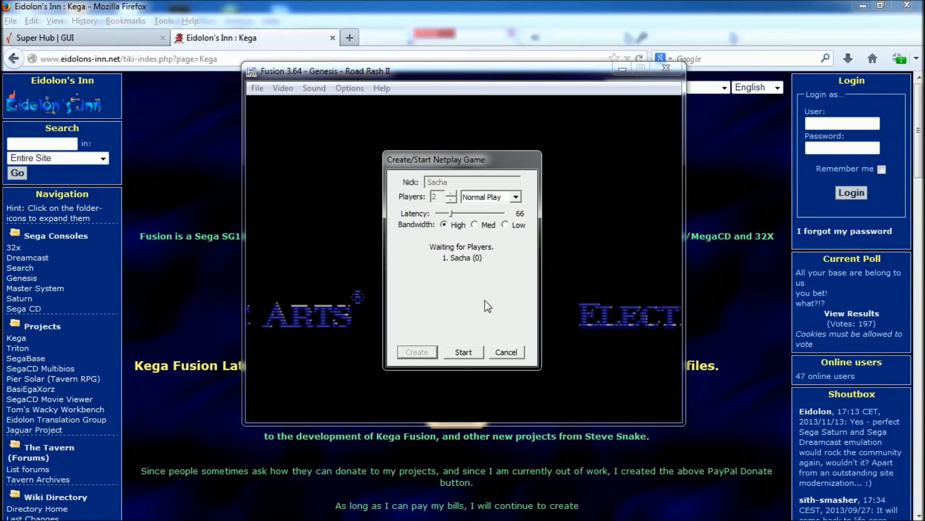
mouse_move(495, 283)
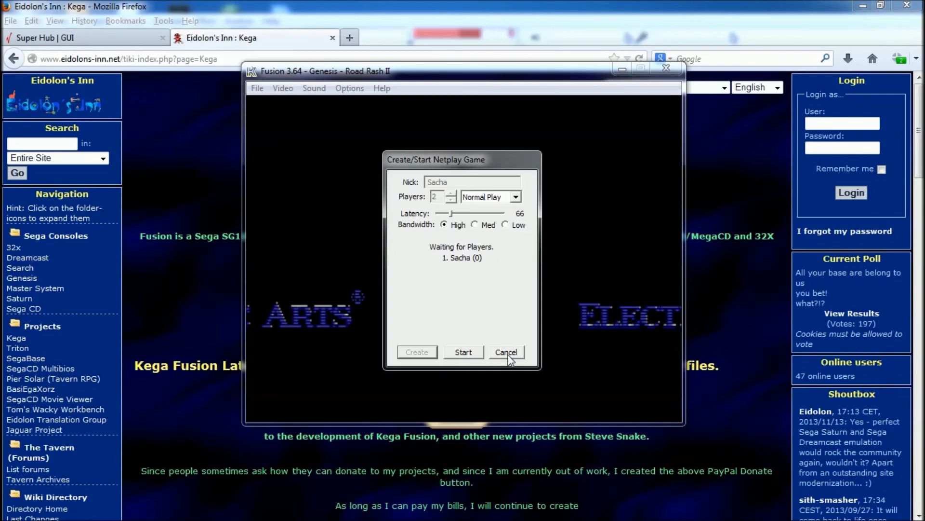
click(507, 352)
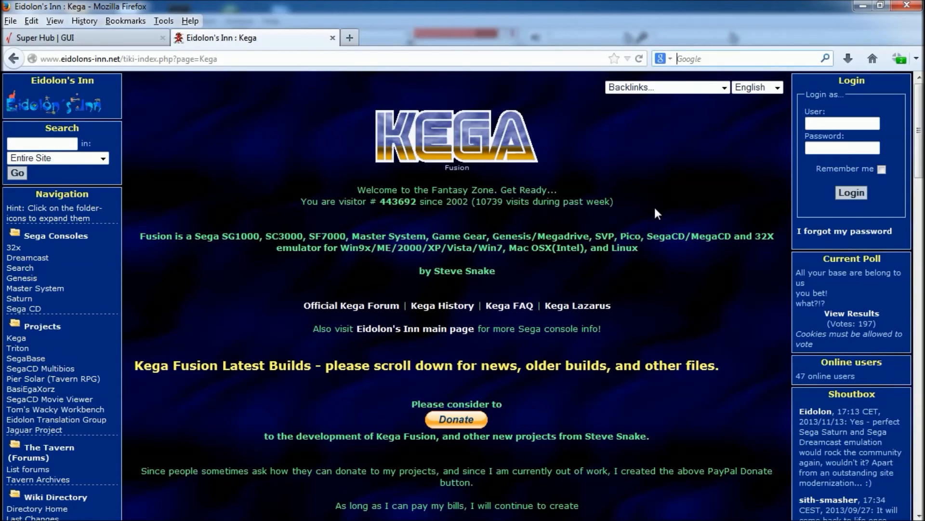
mouse_move(630, 314)
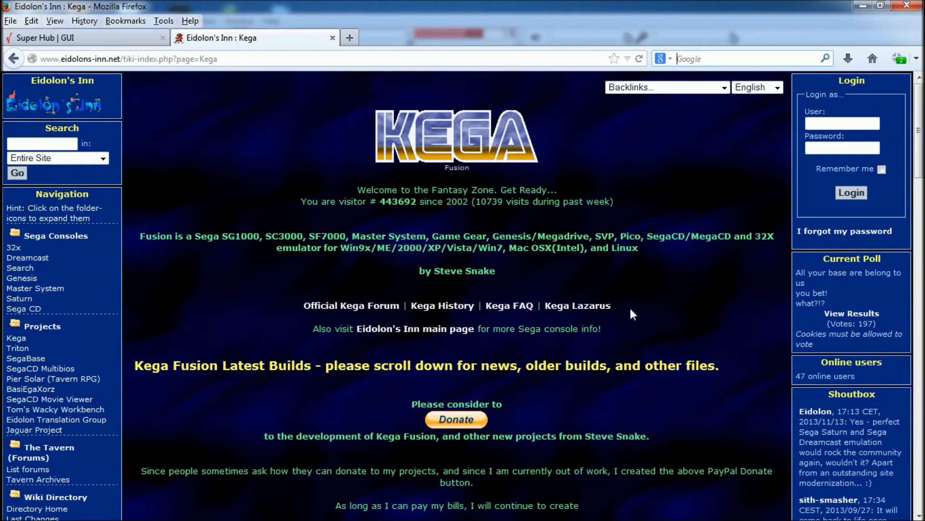
mouse_move(644, 294)
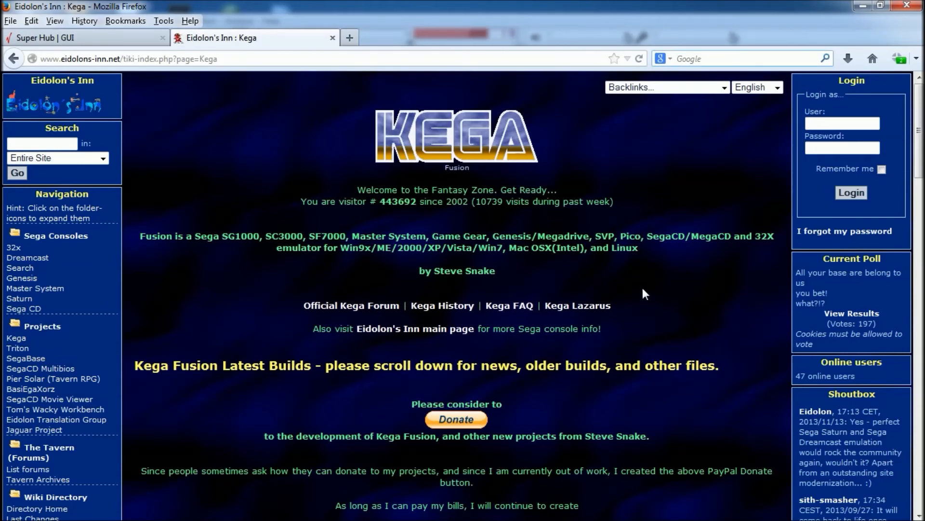
mouse_move(570, 283)
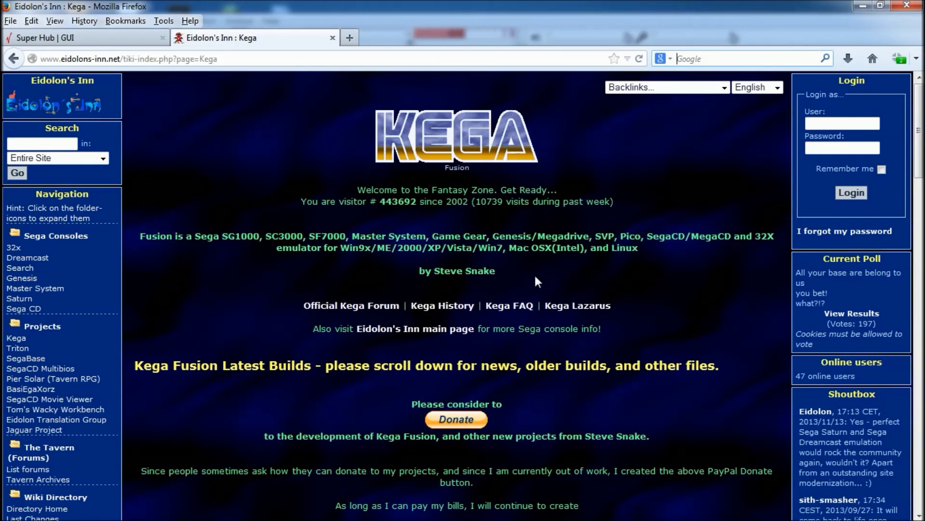
mouse_move(607, 284)
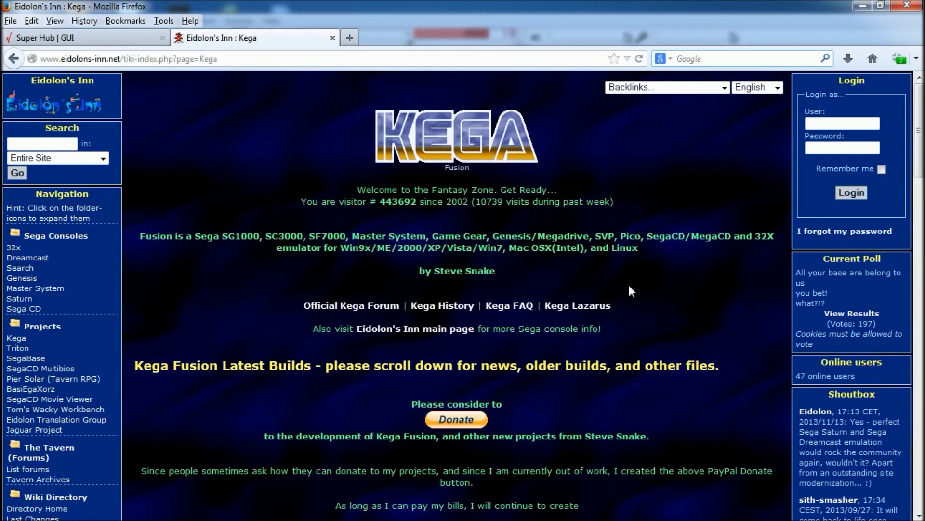
mouse_move(676, 308)
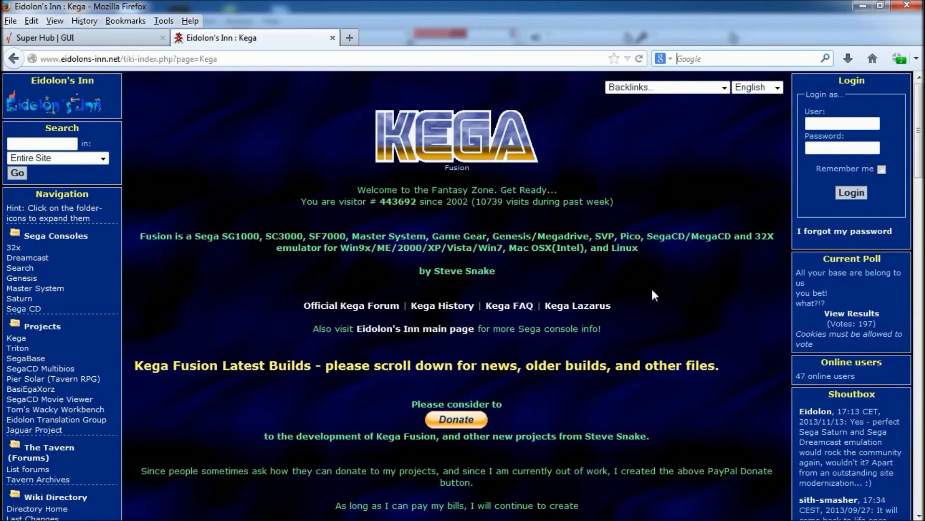
mouse_move(665, 274)
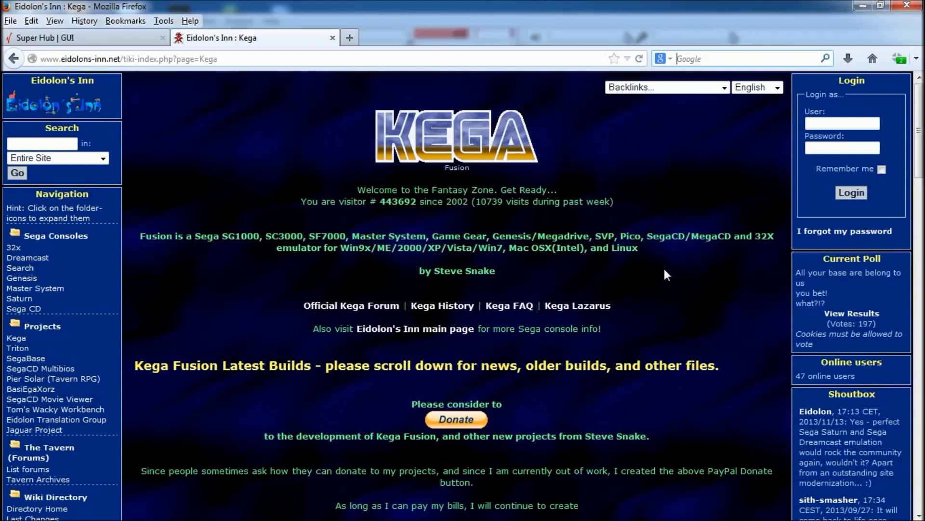